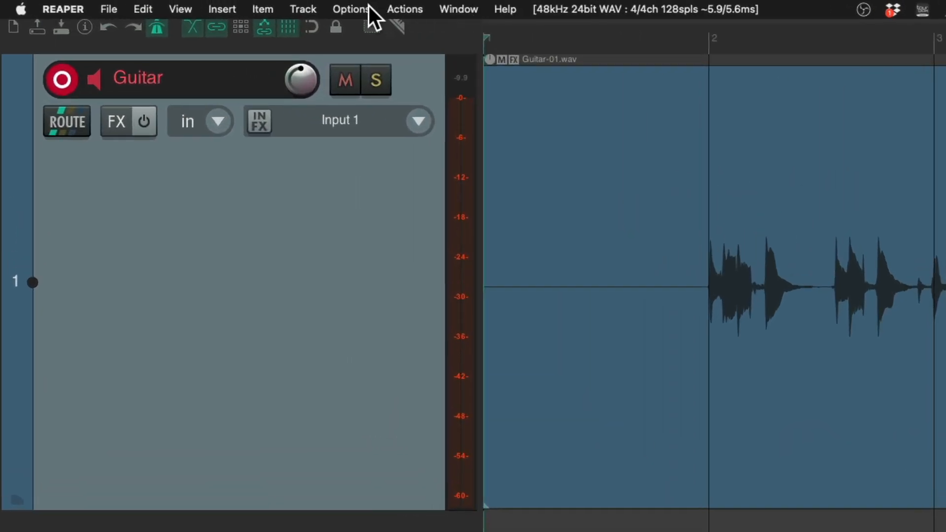
Mark a time selection on Guitar-01 from 2.2.95 to just past bar 3.
click(350, 9)
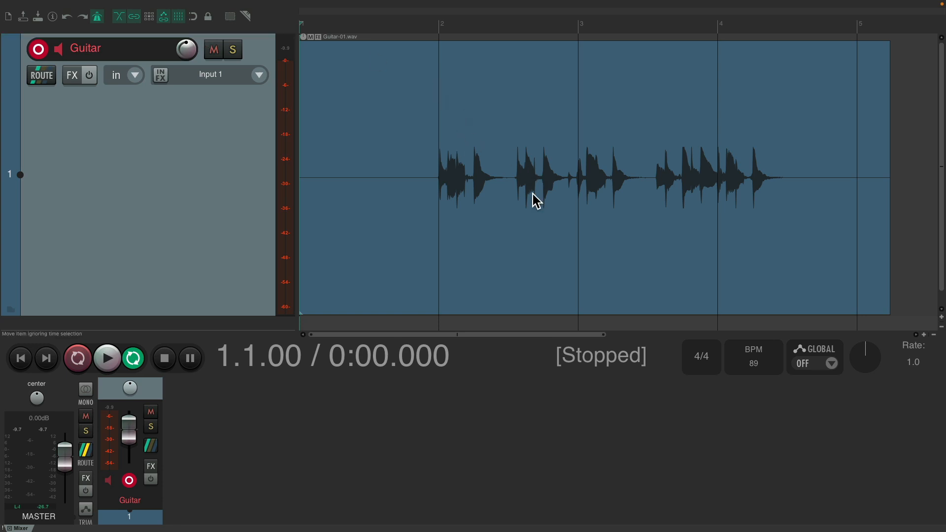
mouse_move(523, 210)
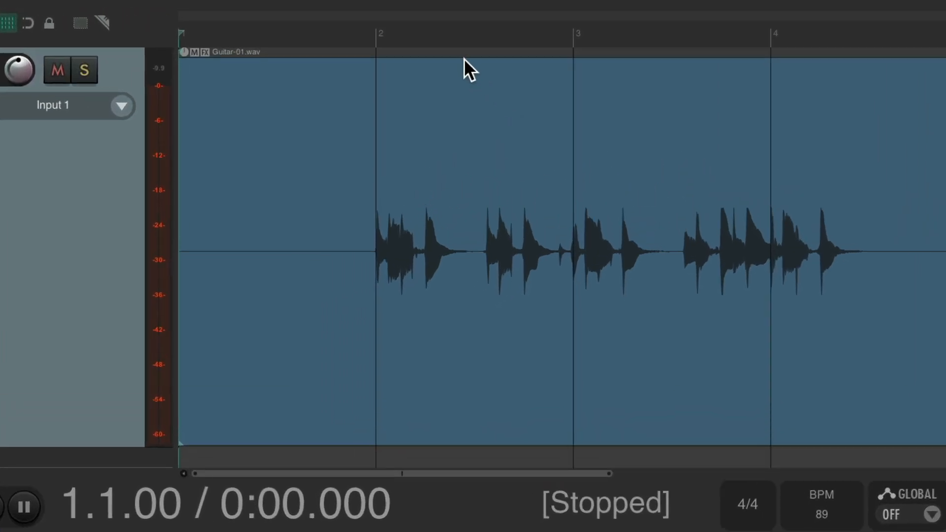
drag(472, 35, 537, 34)
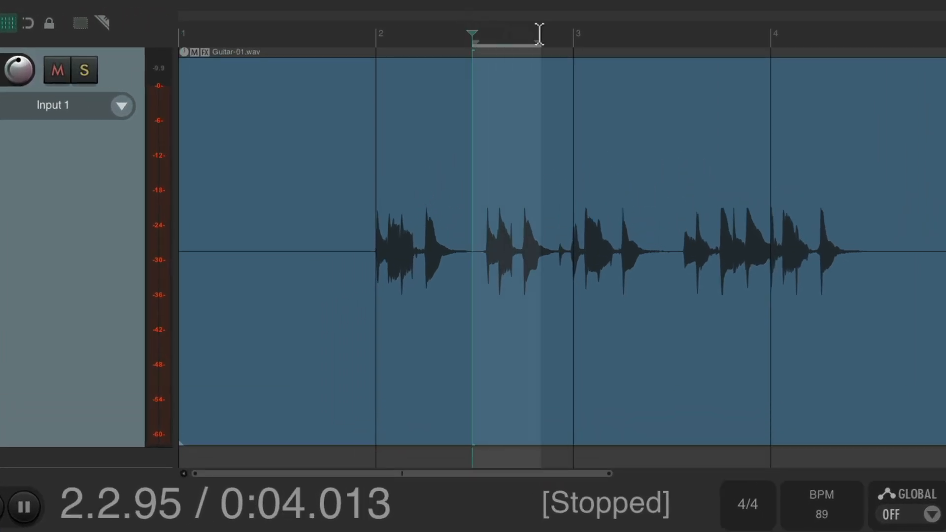
drag(537, 35, 664, 35)
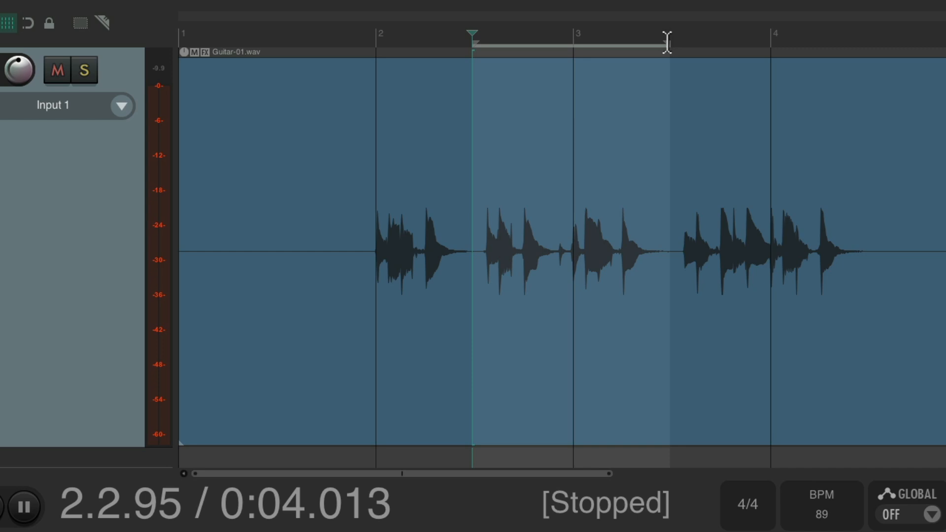
mouse_move(616, 259)
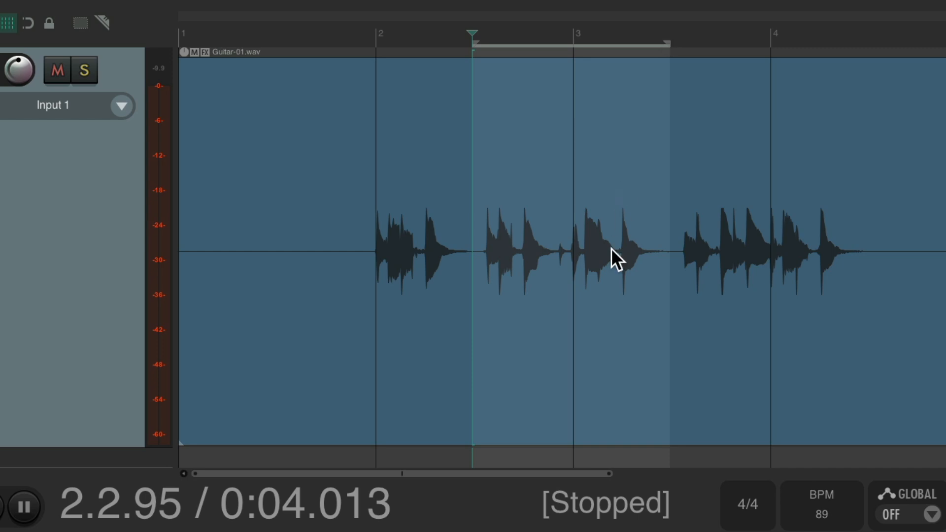
mouse_move(493, 205)
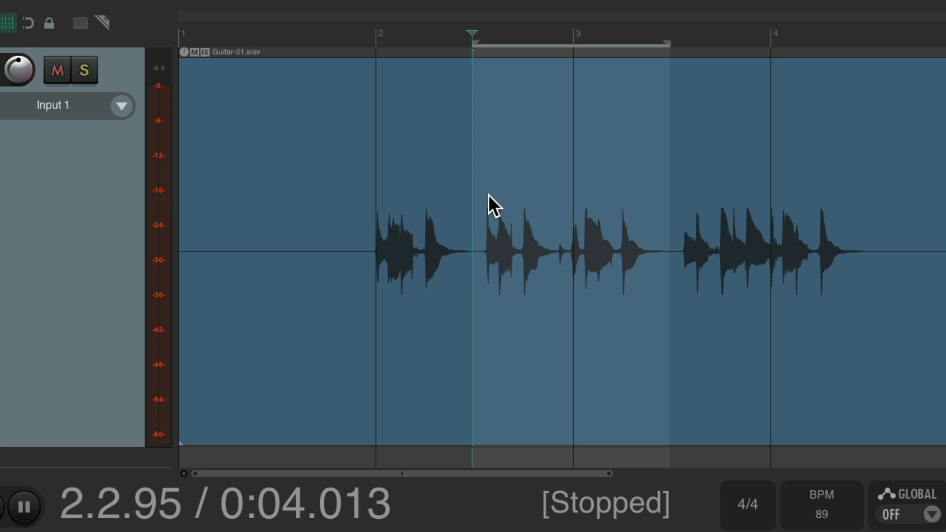
mouse_move(656, 198)
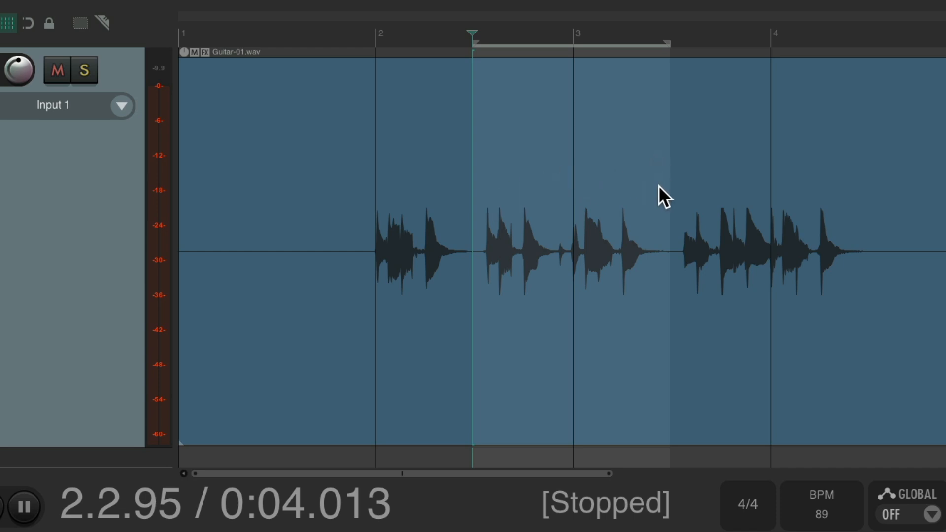
mouse_move(232, 177)
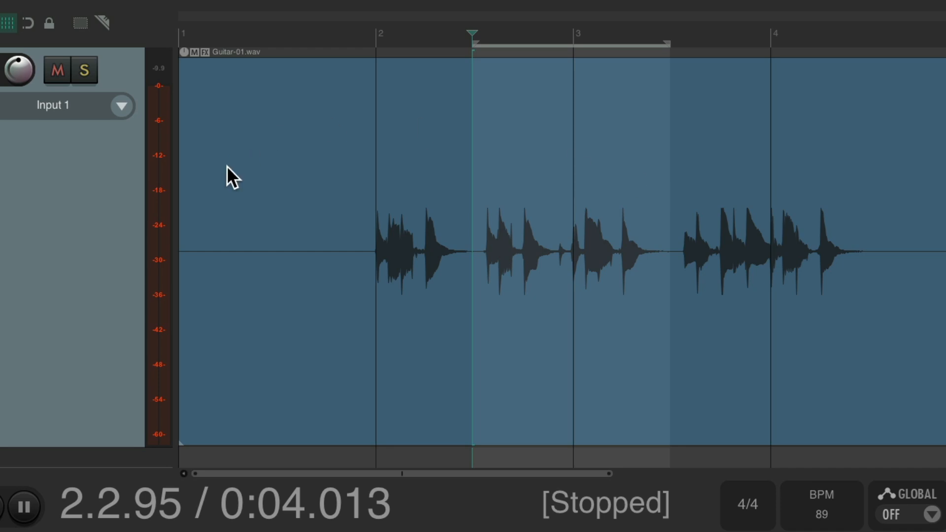
mouse_move(285, 175)
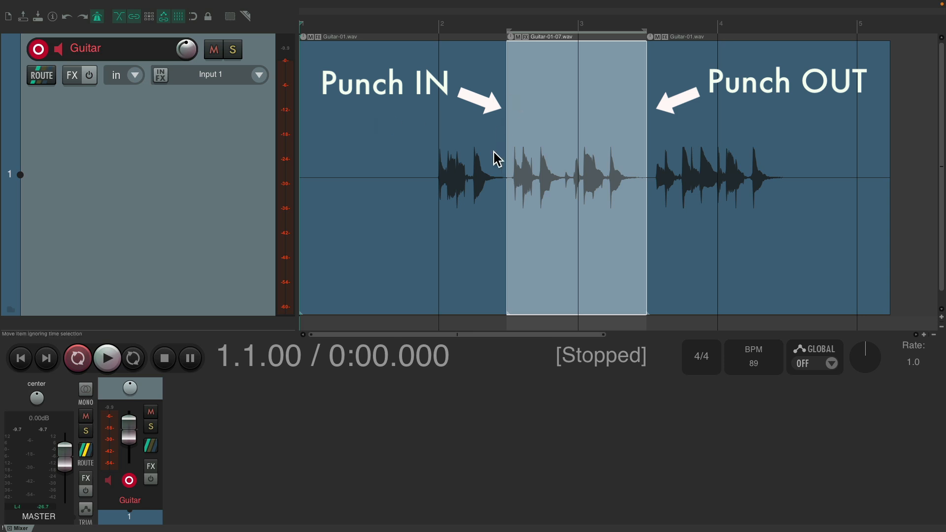
mouse_move(663, 217)
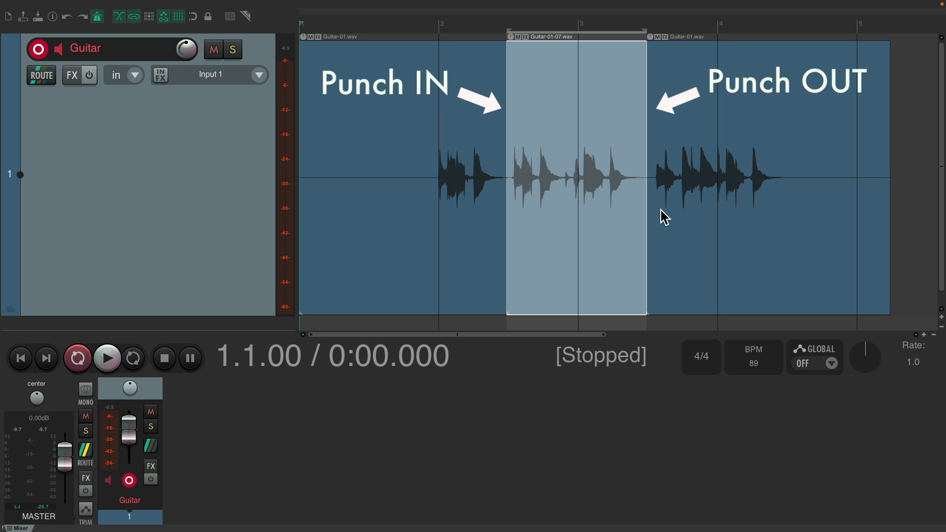
mouse_move(521, 226)
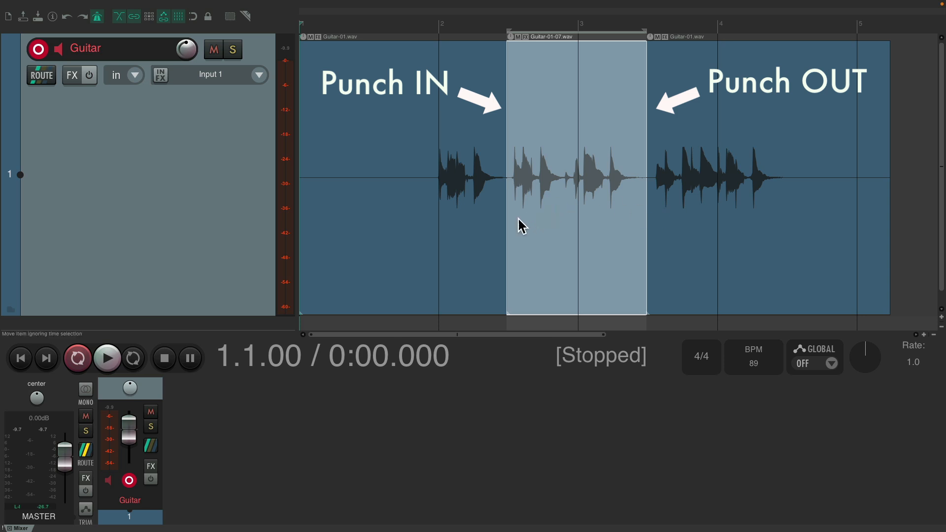
mouse_move(642, 211)
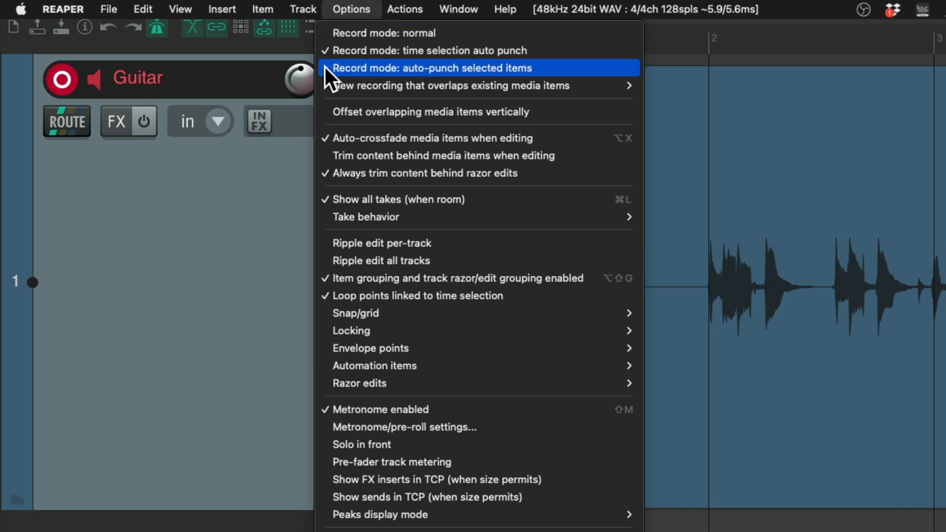
Set the record mode to auto-punch selected items.
click(432, 68)
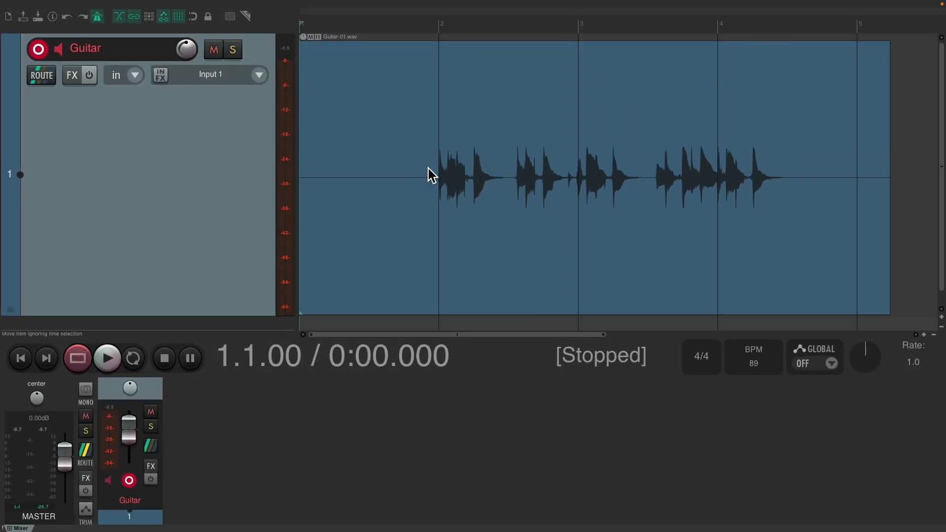
mouse_move(443, 231)
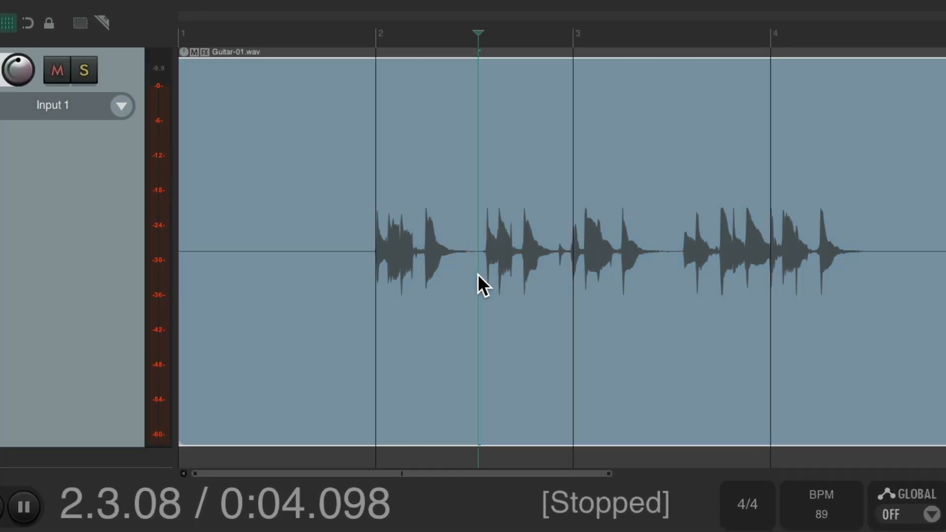
Split the Guitar-01 item with S at three boundaries around bars 2–4.
key(s)
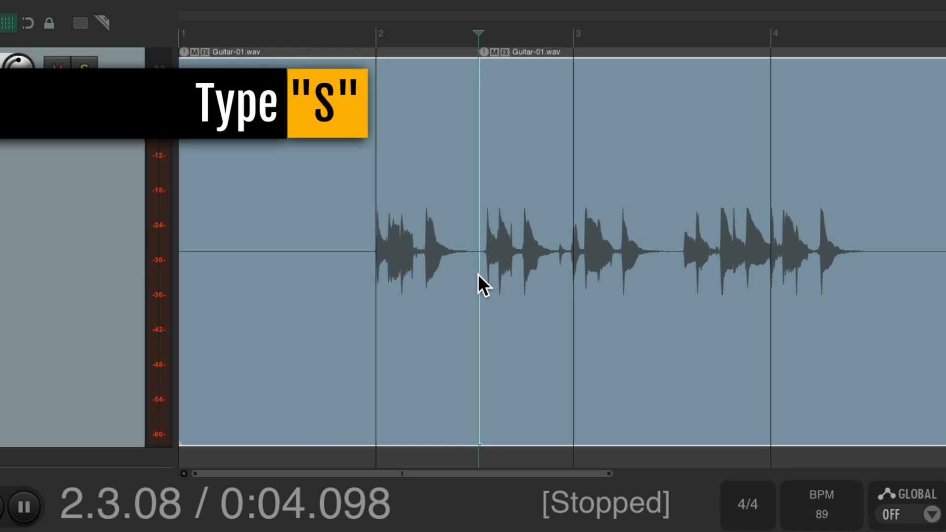
mouse_move(509, 246)
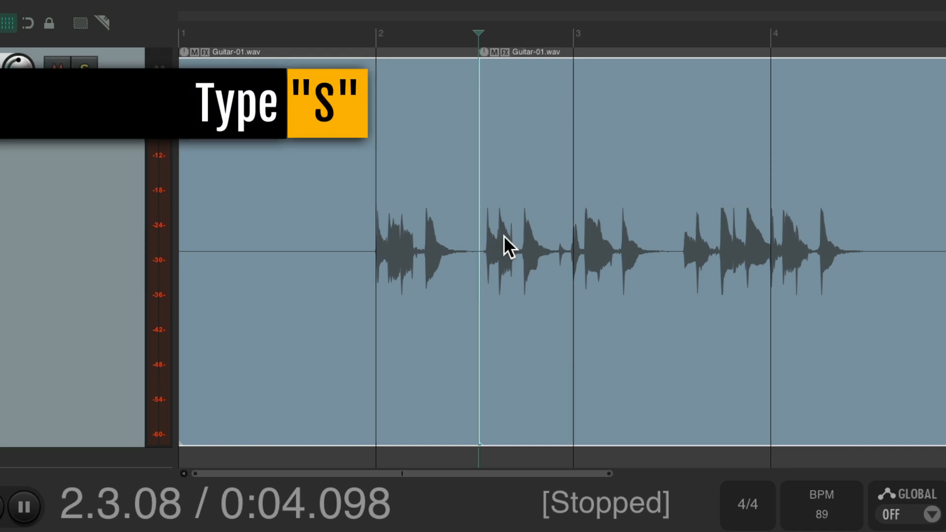
key(s)
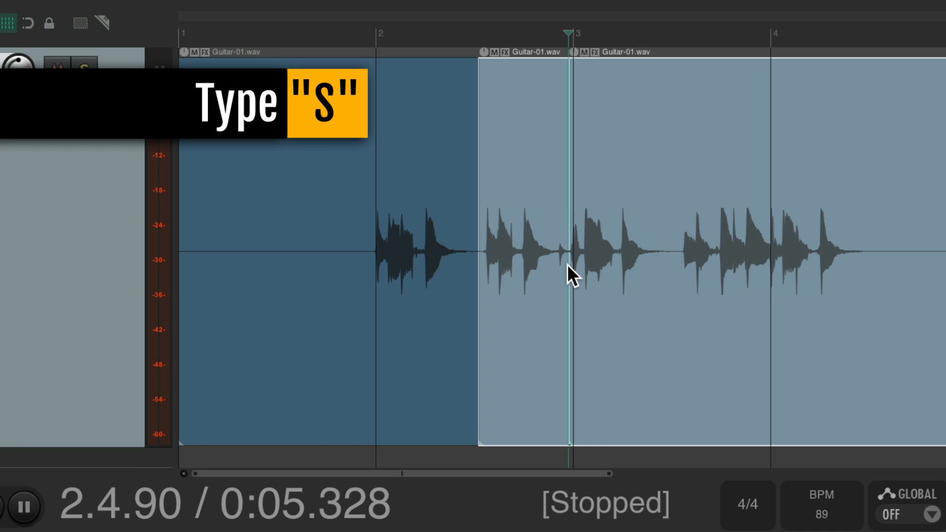
mouse_move(683, 274)
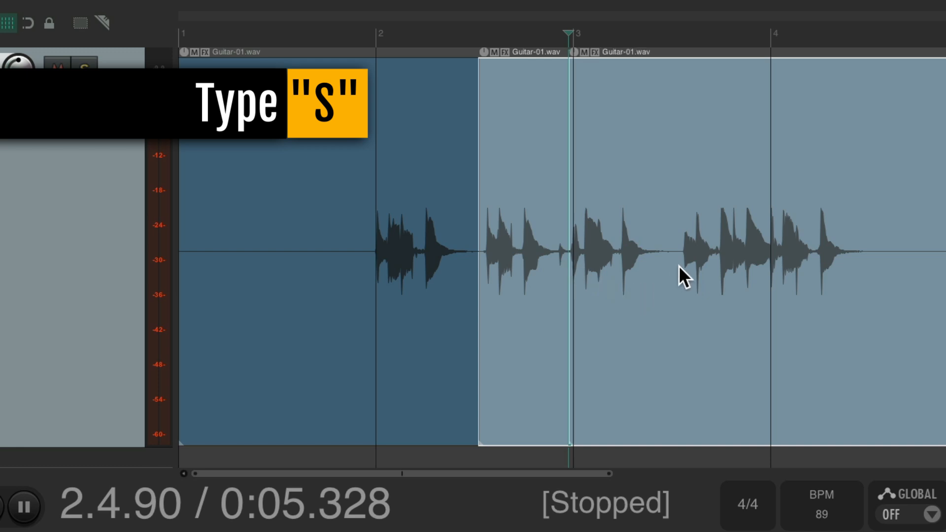
key(s)
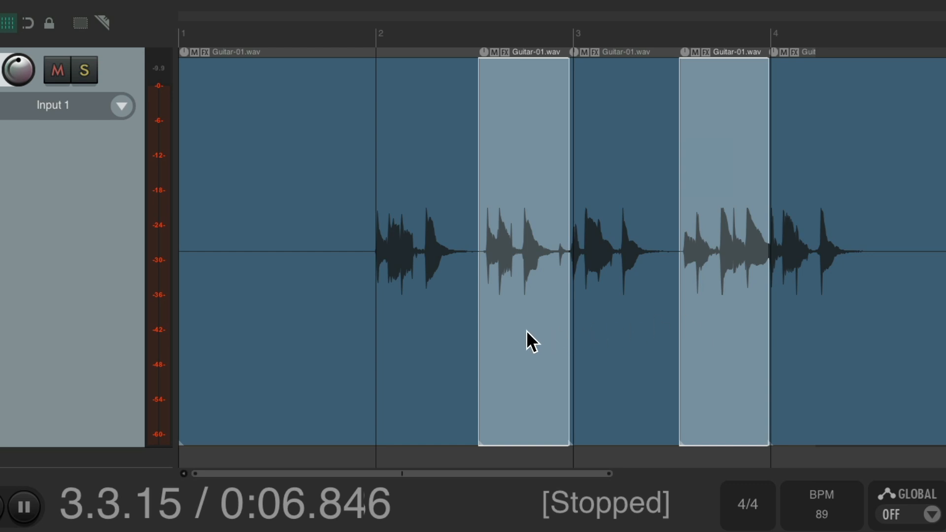
mouse_move(422, 336)
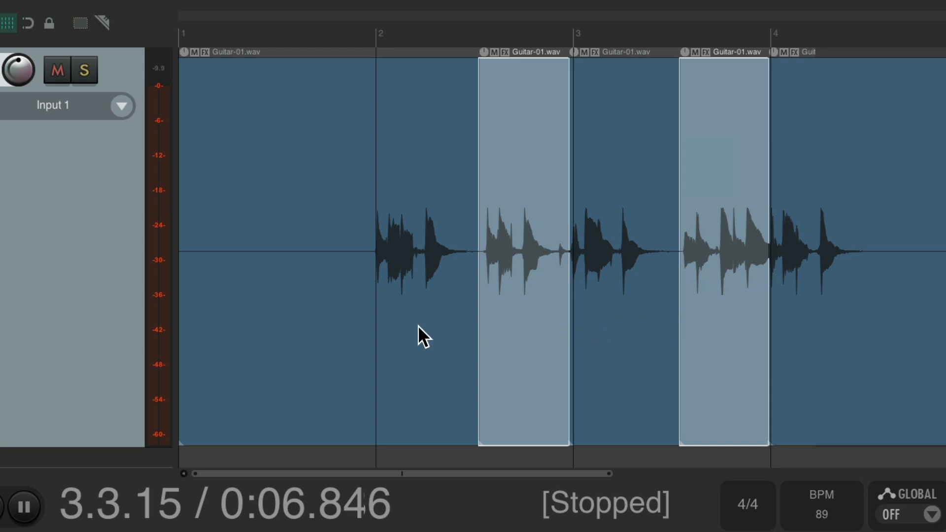
mouse_move(815, 328)
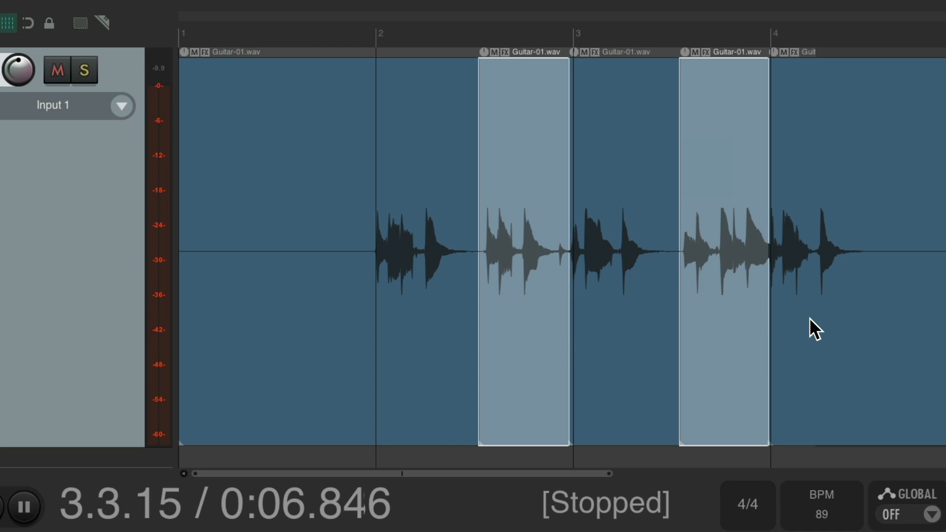
mouse_move(534, 340)
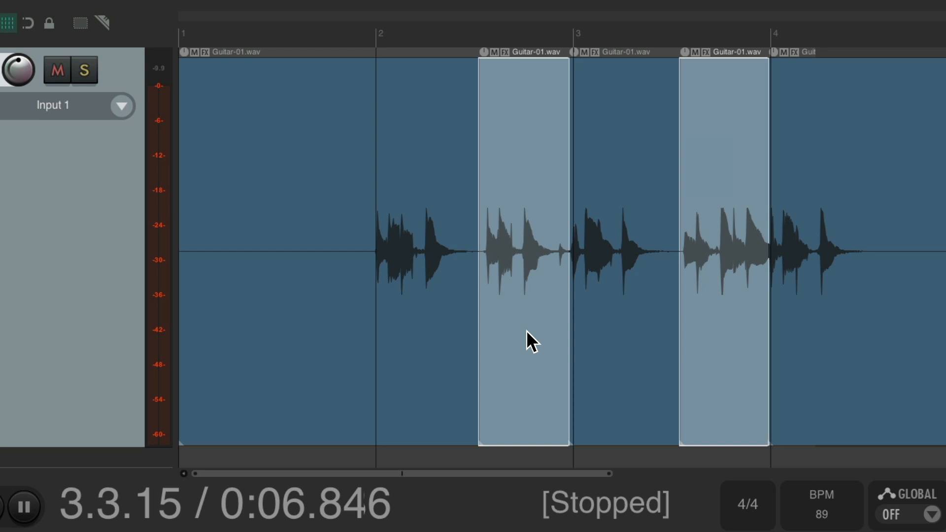
mouse_move(486, 338)
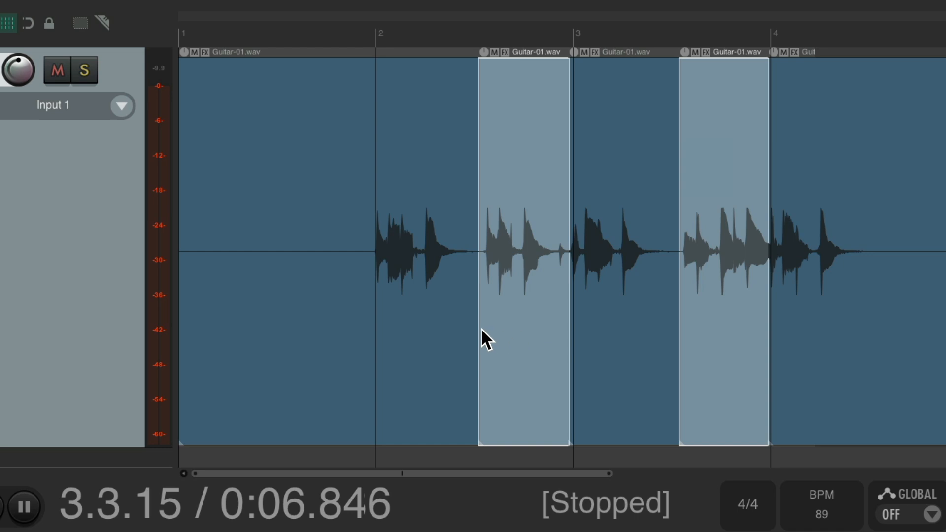
mouse_move(582, 342)
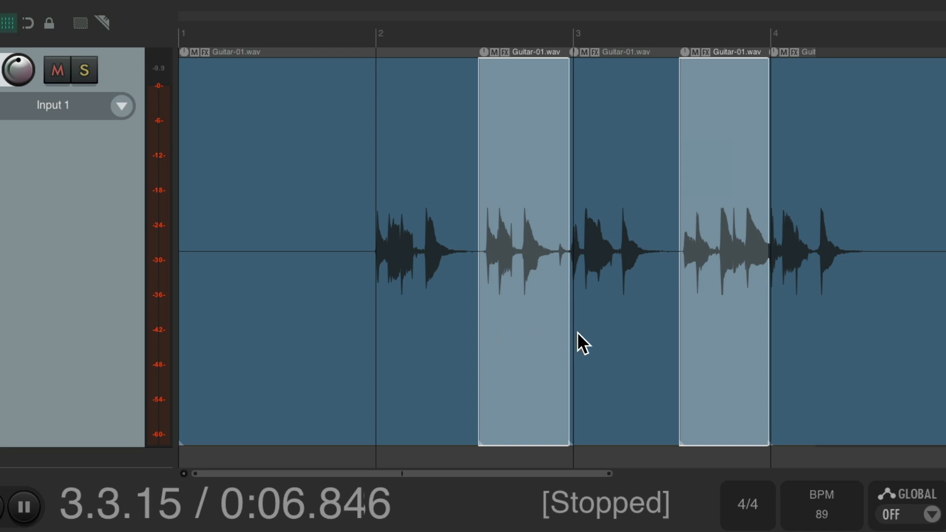
mouse_move(691, 352)
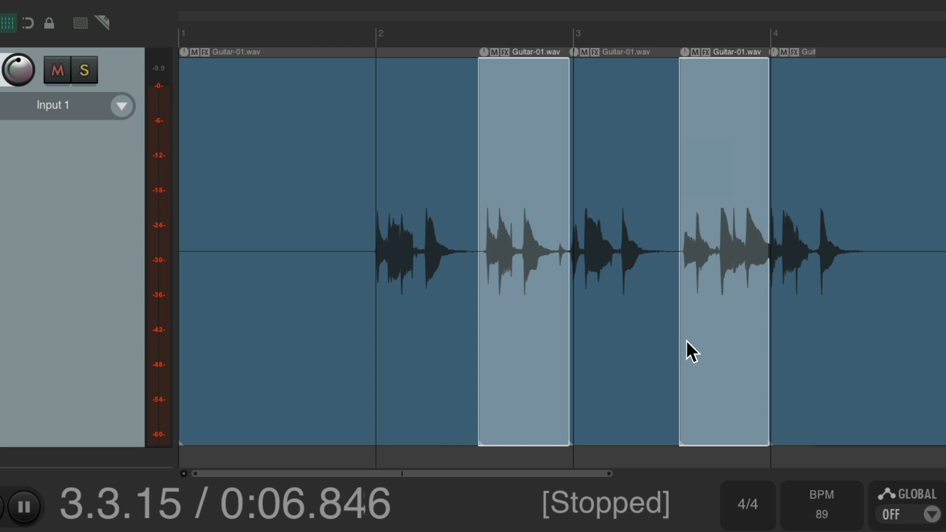
mouse_move(787, 352)
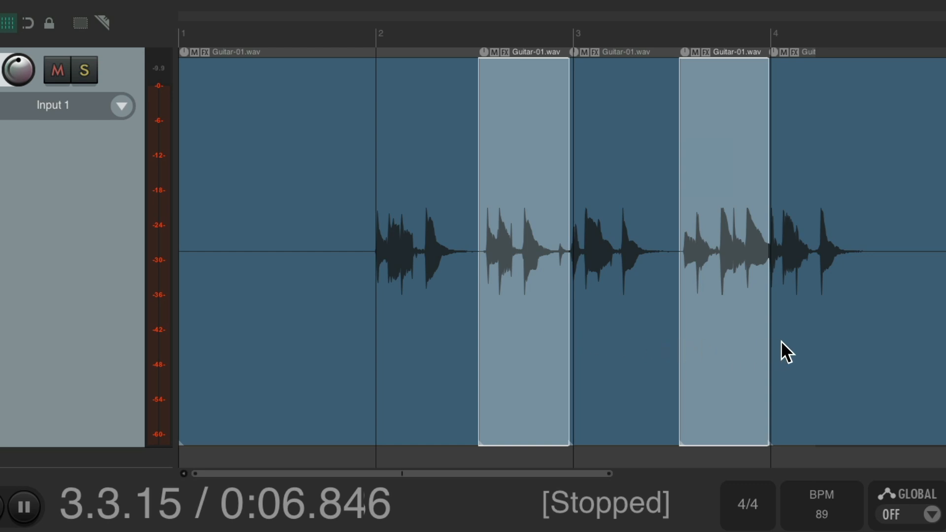
mouse_move(725, 352)
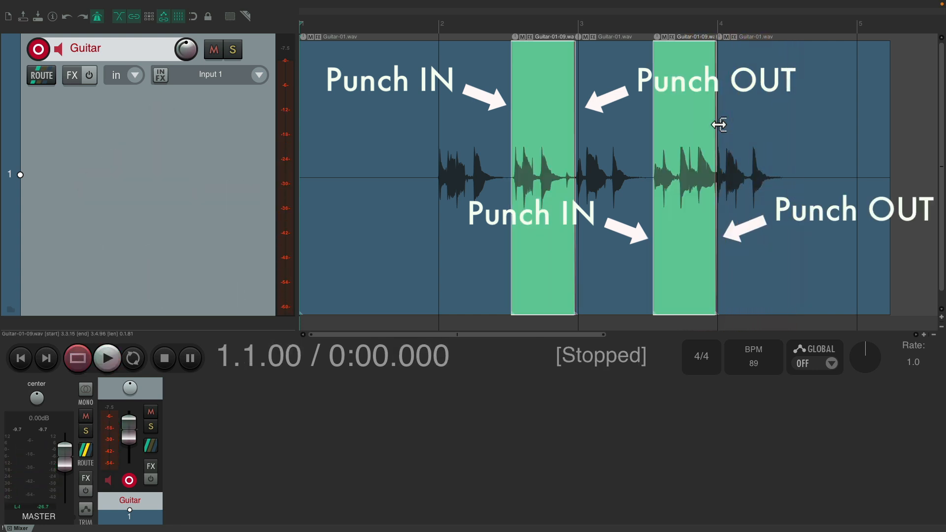
mouse_move(552, 134)
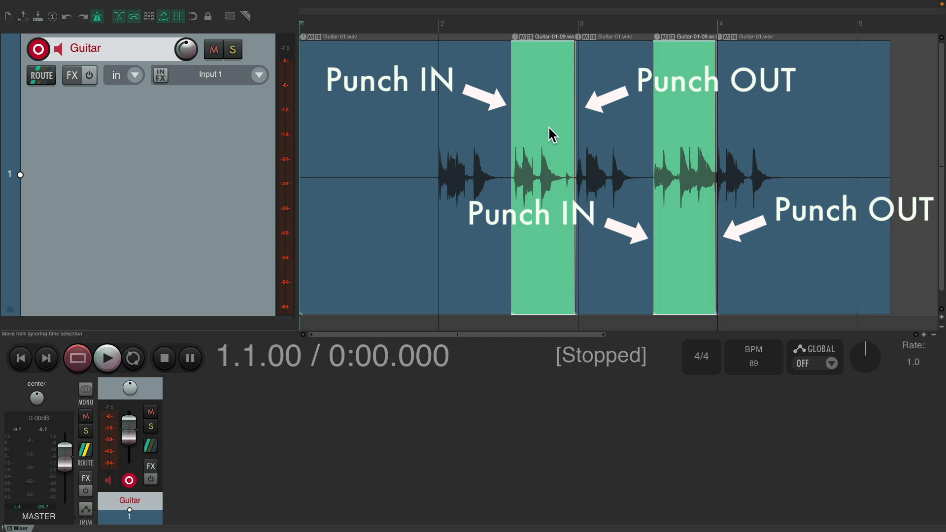
mouse_move(696, 138)
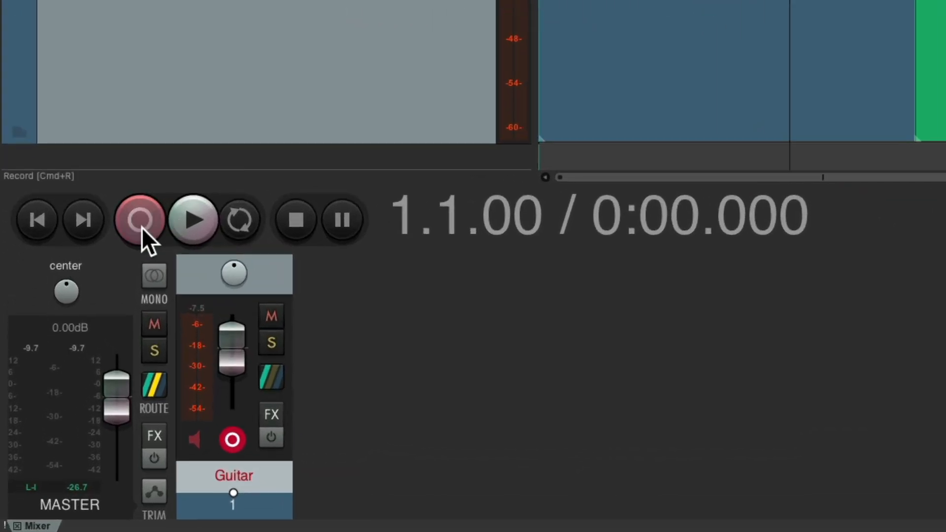
right_click(140, 218)
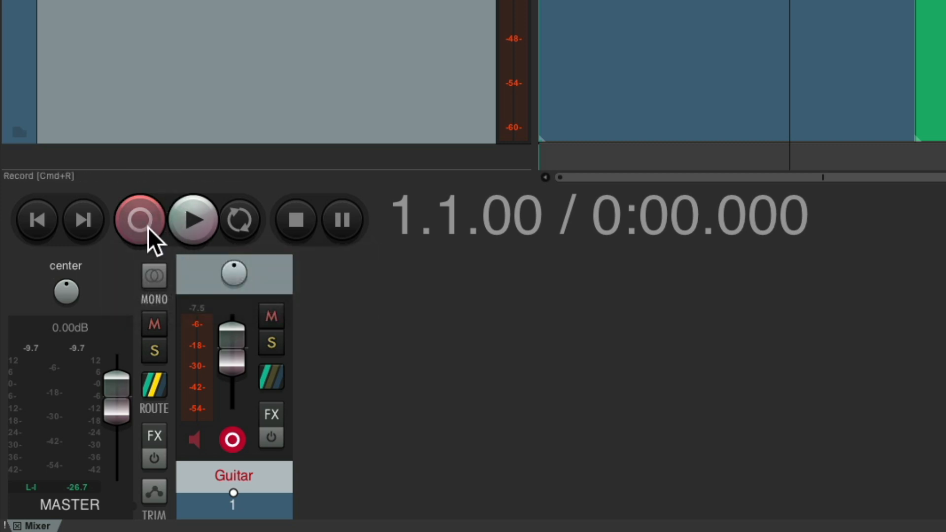
right_click(140, 219)
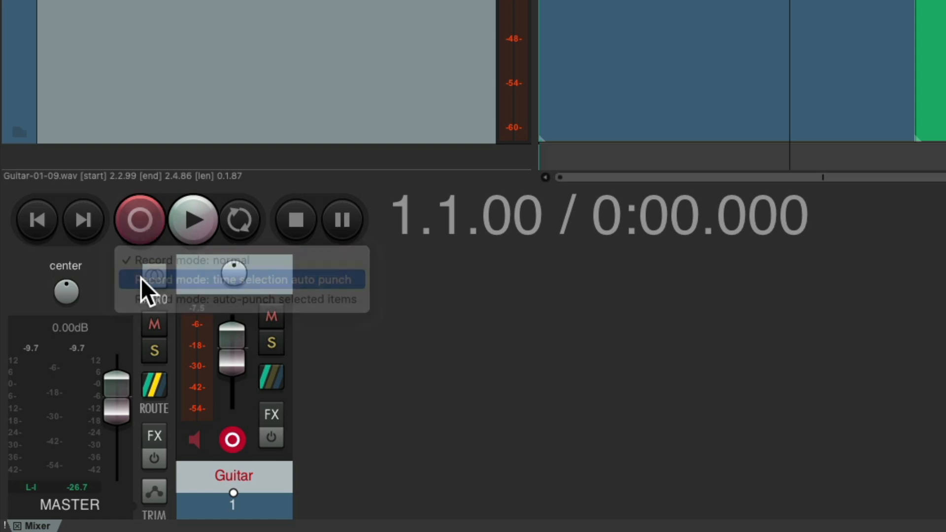
click(241, 280)
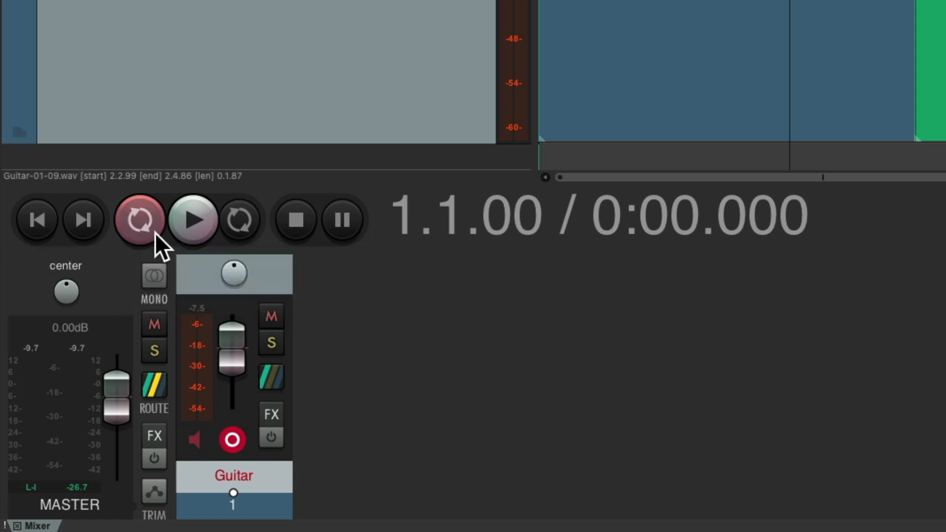
click(139, 219)
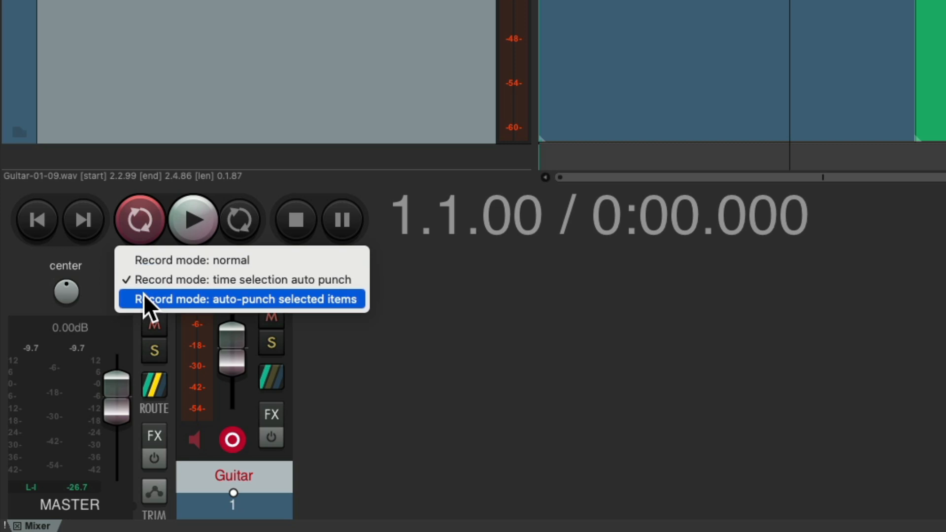
click(242, 299)
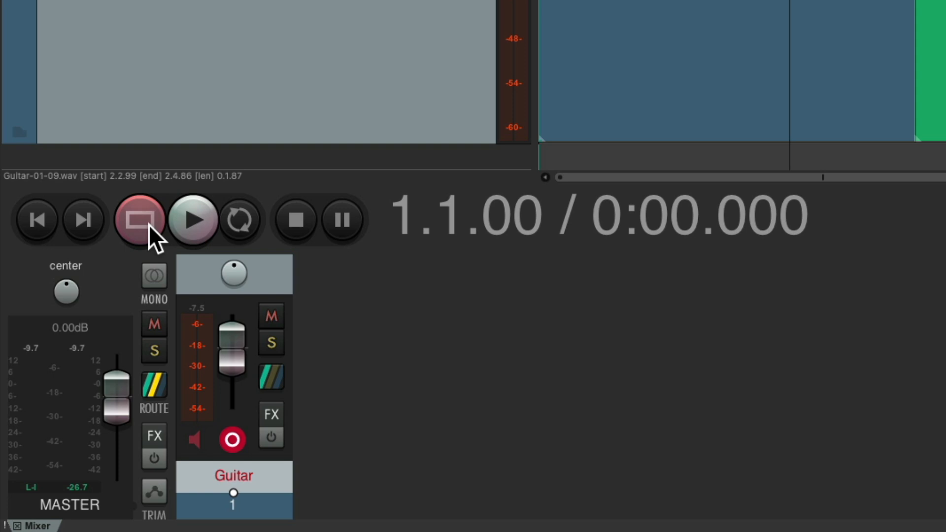
click(139, 219)
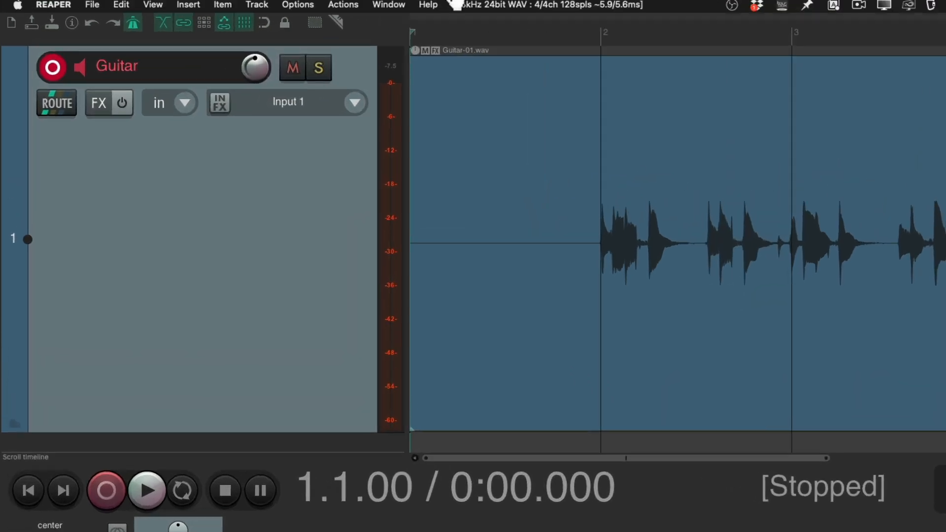
Set overlapping recordings to Add lanes, then record a Guitar-01-10 take into a second lane.
click(352, 9)
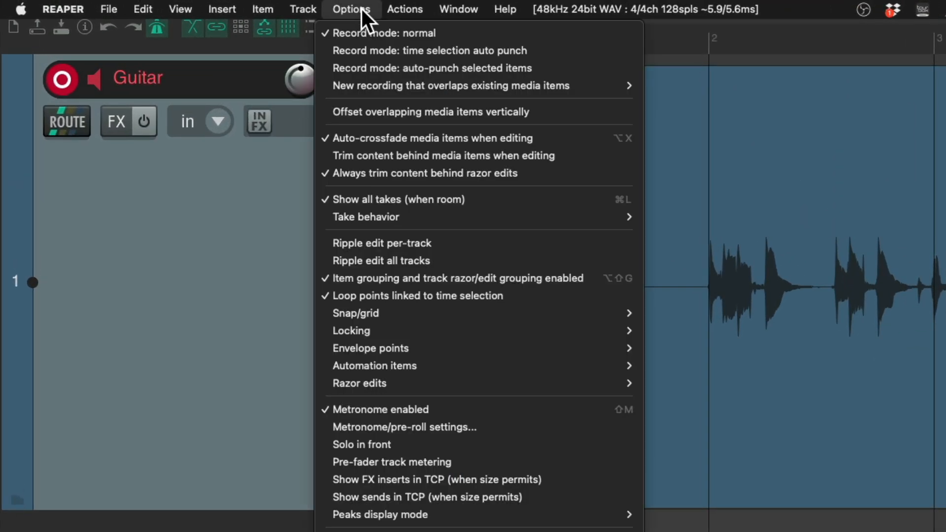
mouse_move(449, 85)
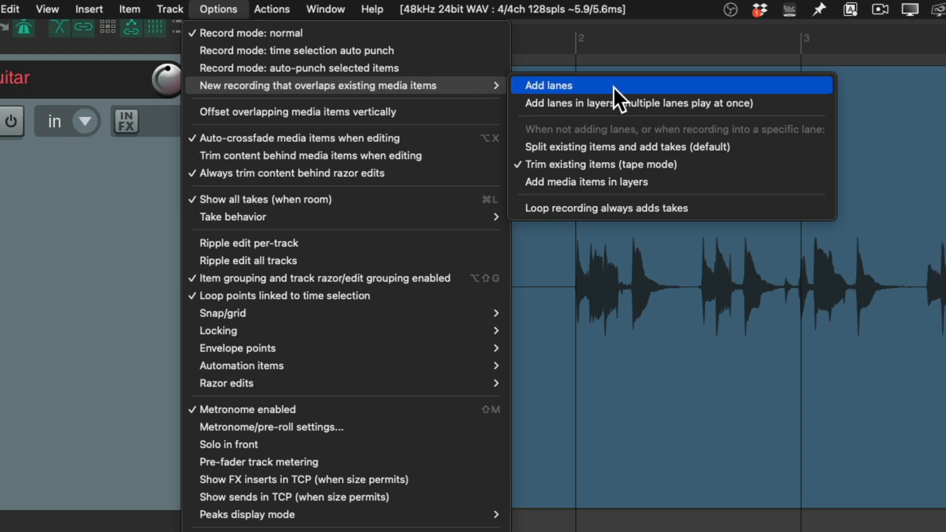
click(546, 85)
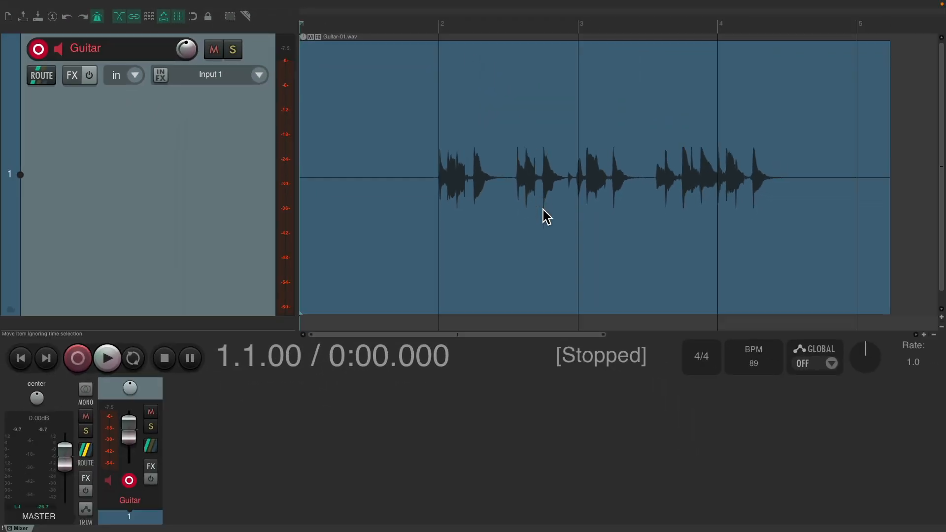
mouse_move(551, 232)
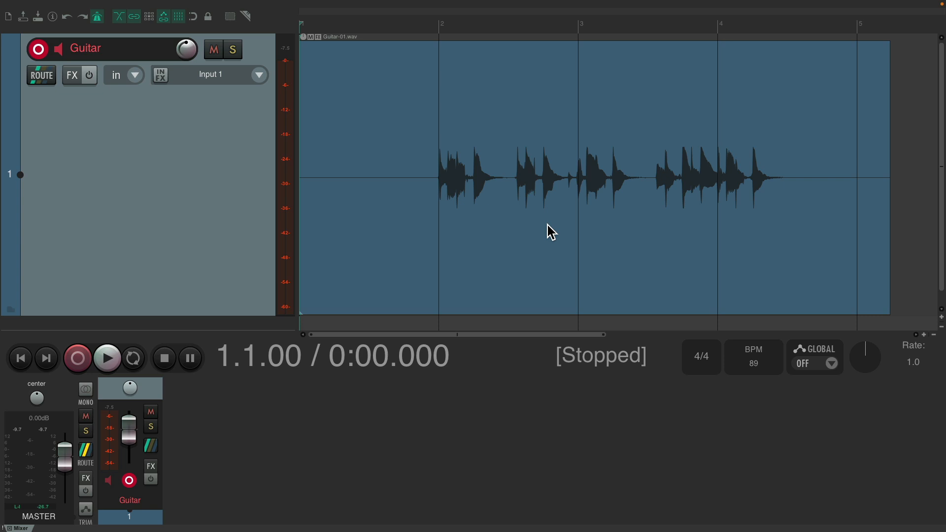
click(77, 357)
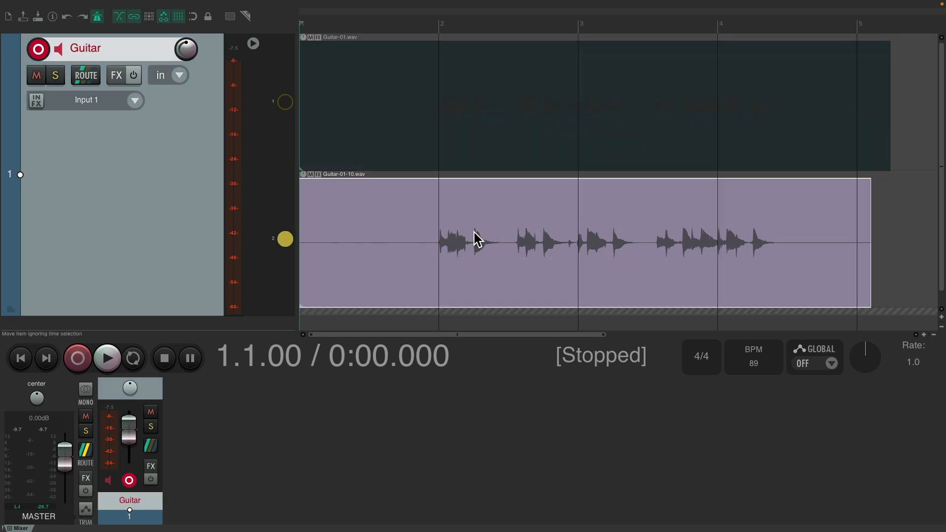
Record a new Guitar-01-11 take into a third lane.
click(77, 357)
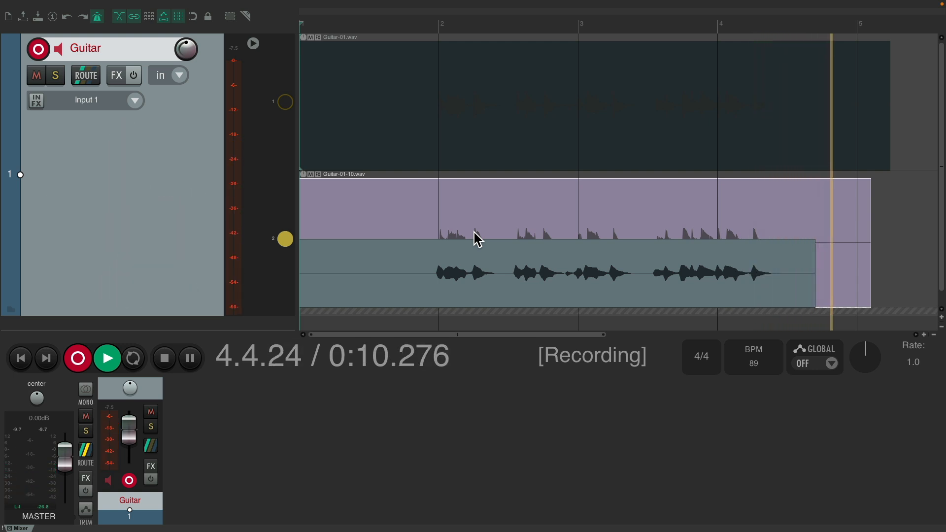
click(163, 357)
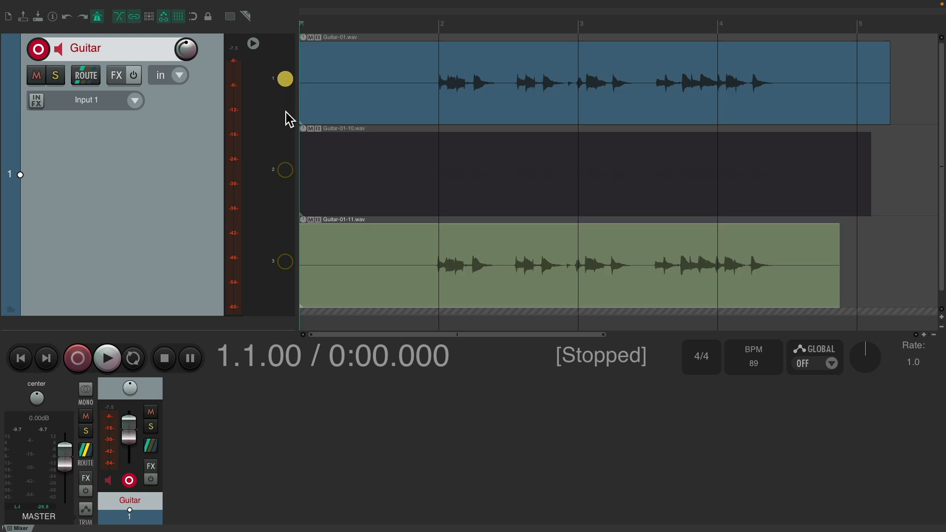
Make lane 3 (Guitar-01-11) the playing lane, play from near bar 2, then stop.
click(284, 261)
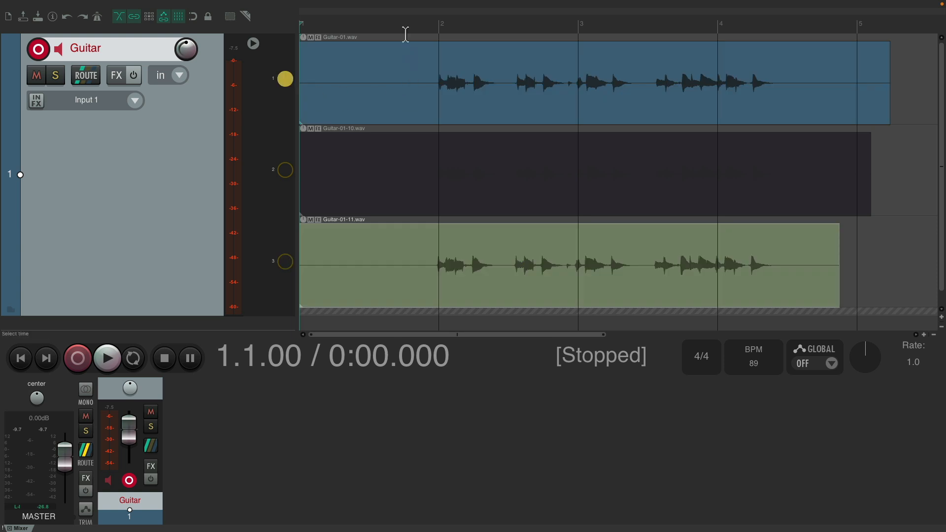
click(107, 357)
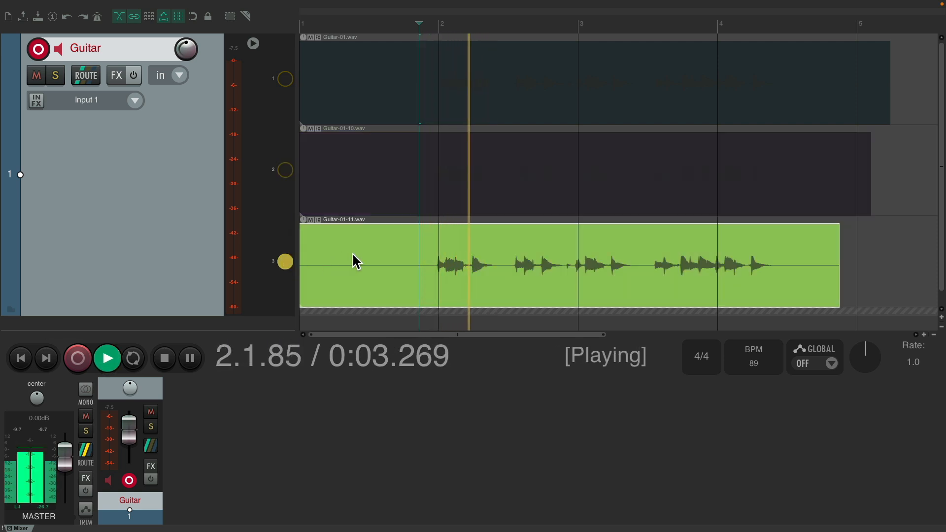
click(163, 357)
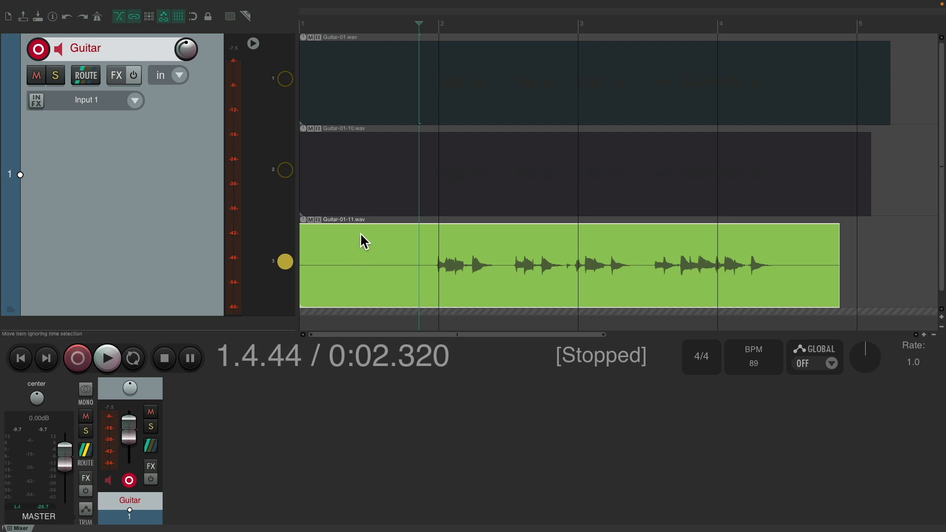
mouse_move(392, 259)
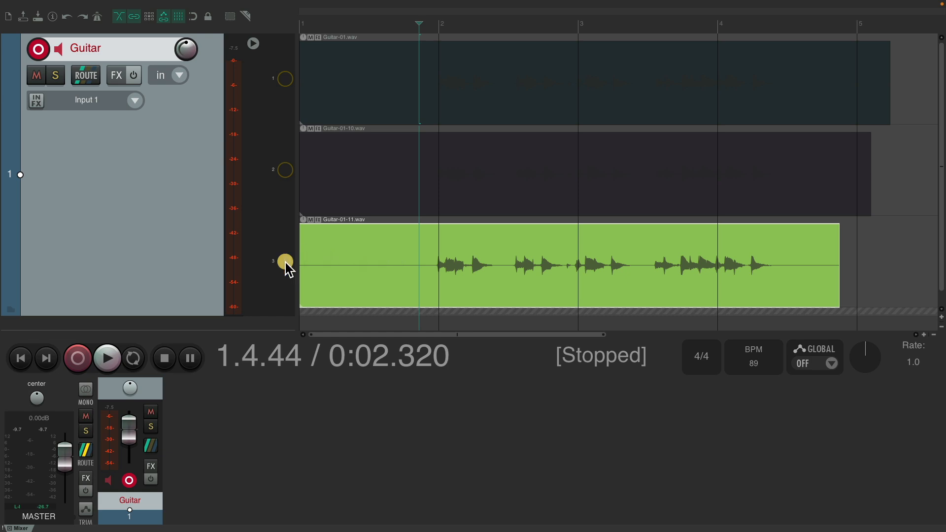
Delete all other lanes from lane 3's menu, keeping only Guitar-01-11.
right_click(285, 261)
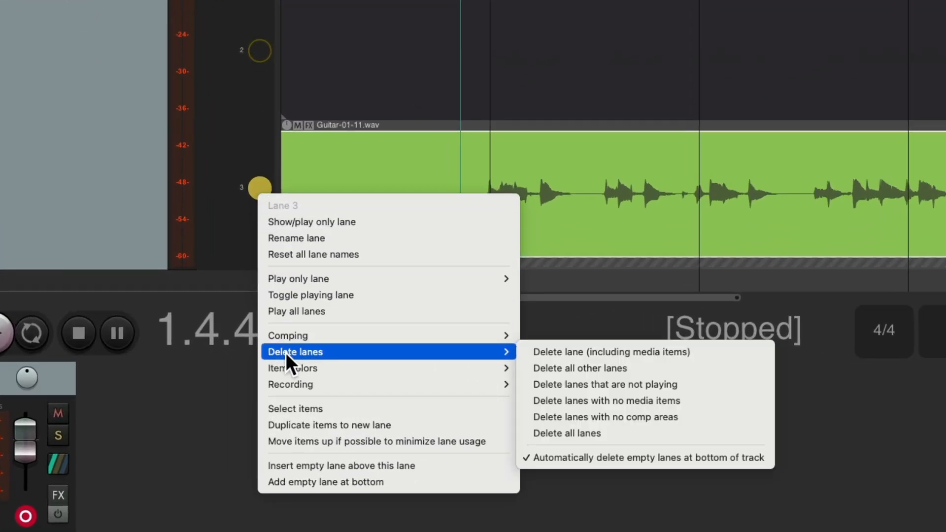
mouse_move(600, 367)
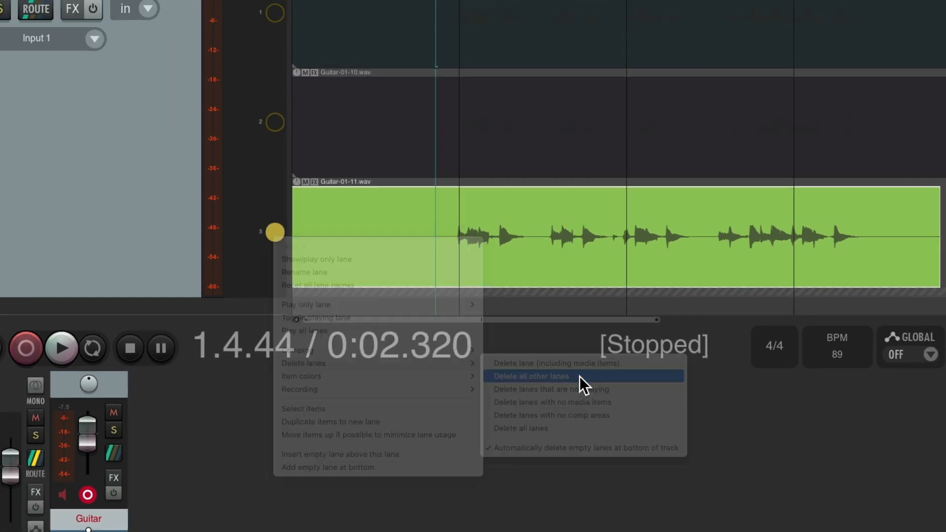
click(529, 376)
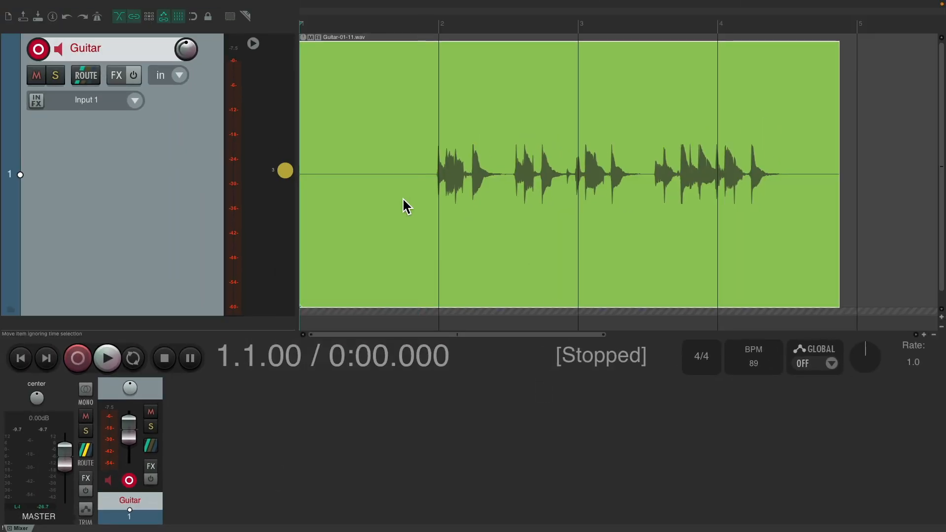
Re-enable lanes to restore the three take lanes, with Guitar-01 playing.
click(253, 43)
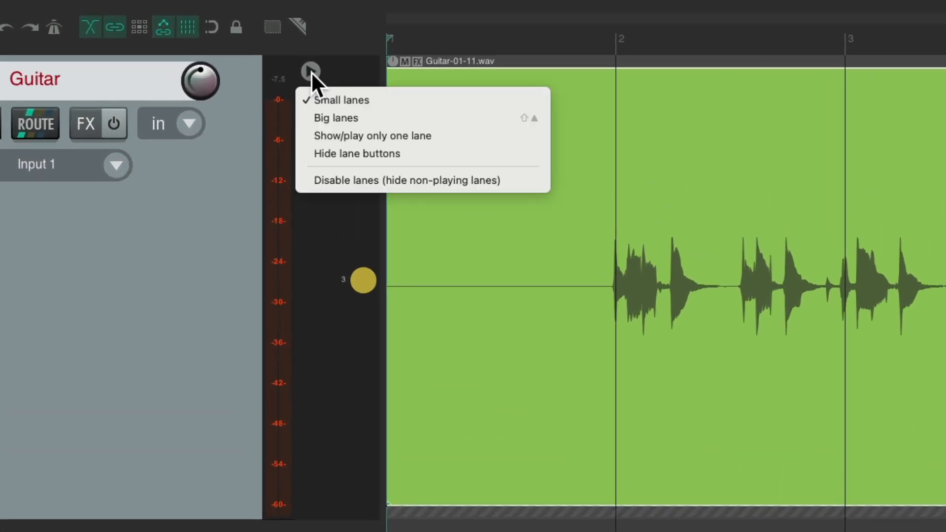
mouse_move(318, 192)
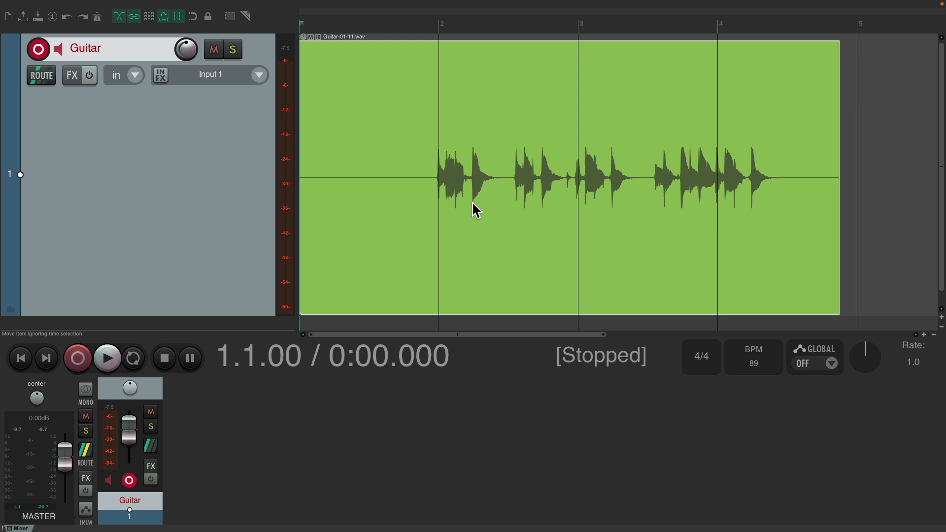
mouse_move(518, 210)
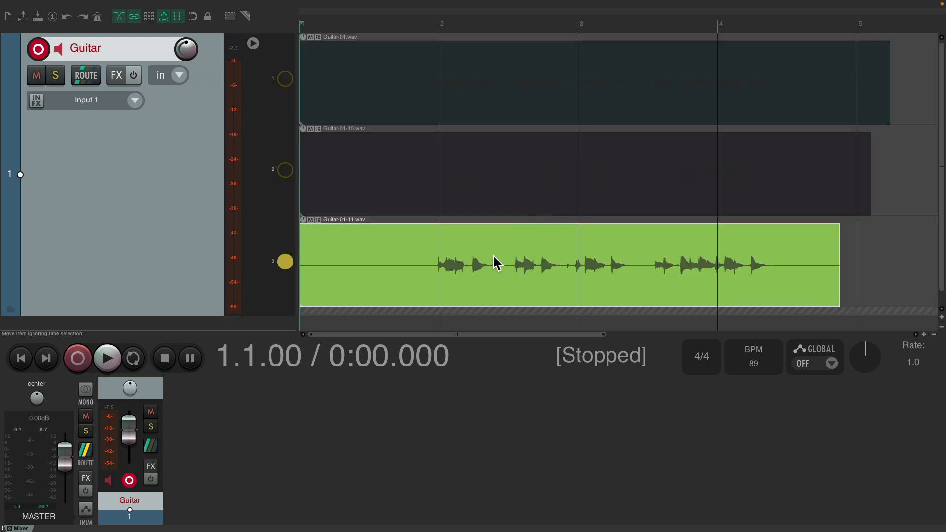
mouse_move(473, 104)
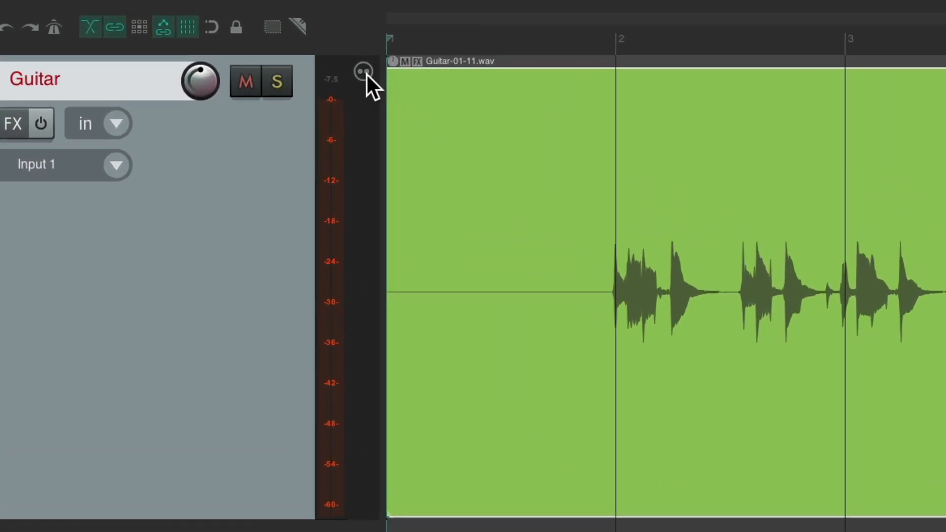
mouse_move(360, 71)
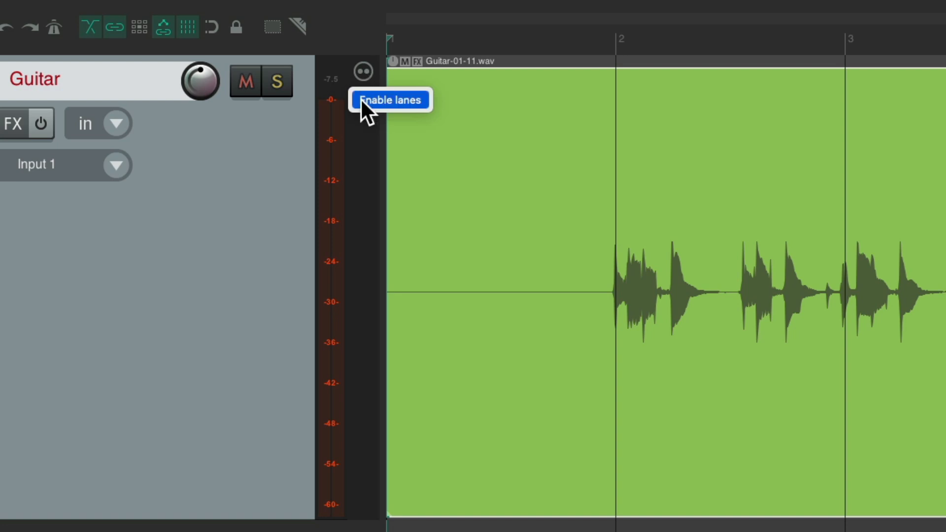
click(390, 100)
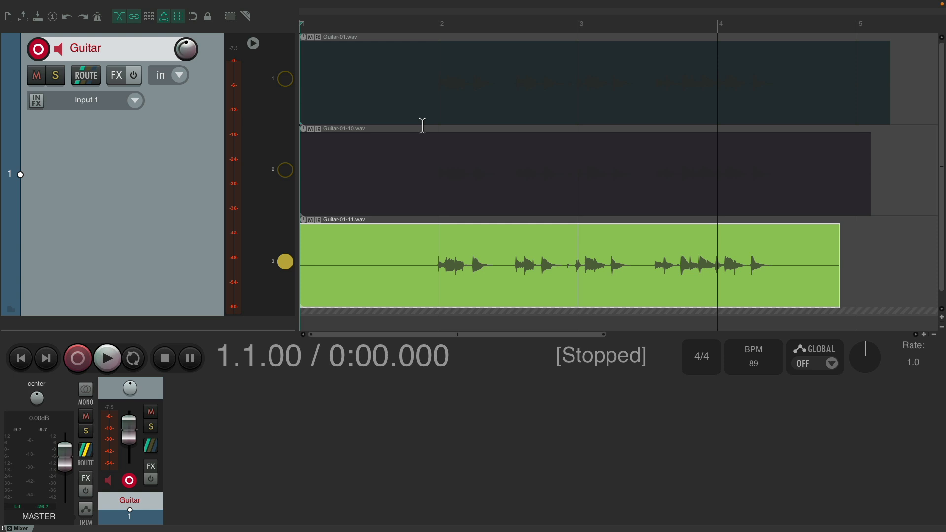
click(285, 79)
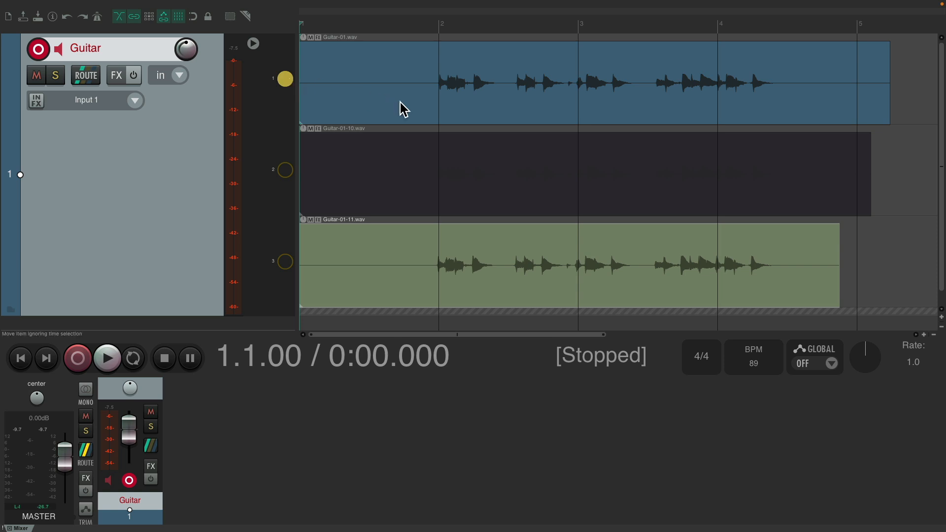
mouse_move(586, 112)
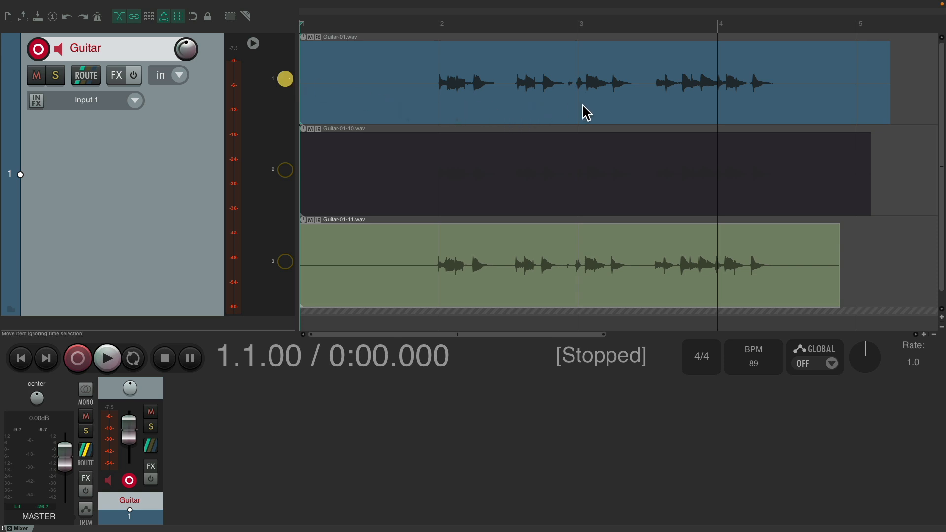
Add a new comp lane from the first take lane's menu, making it active.
right_click(284, 78)
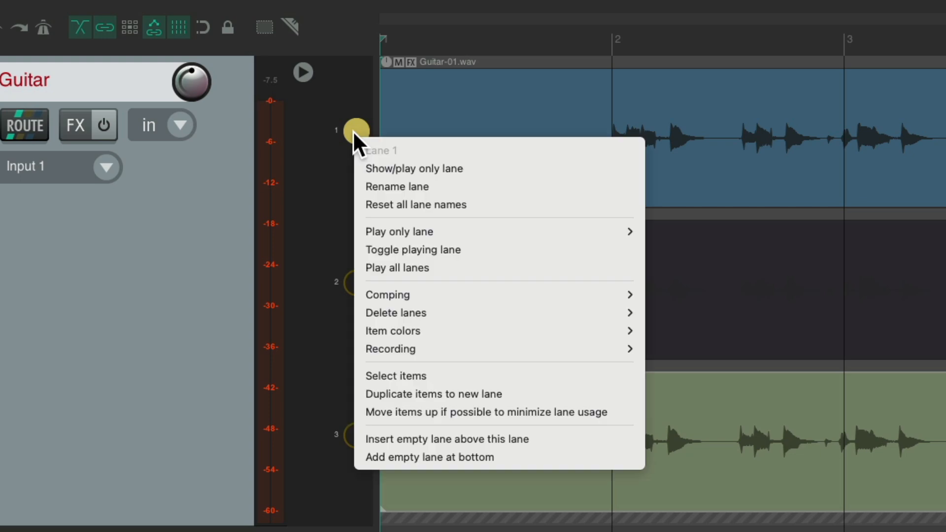
mouse_move(388, 295)
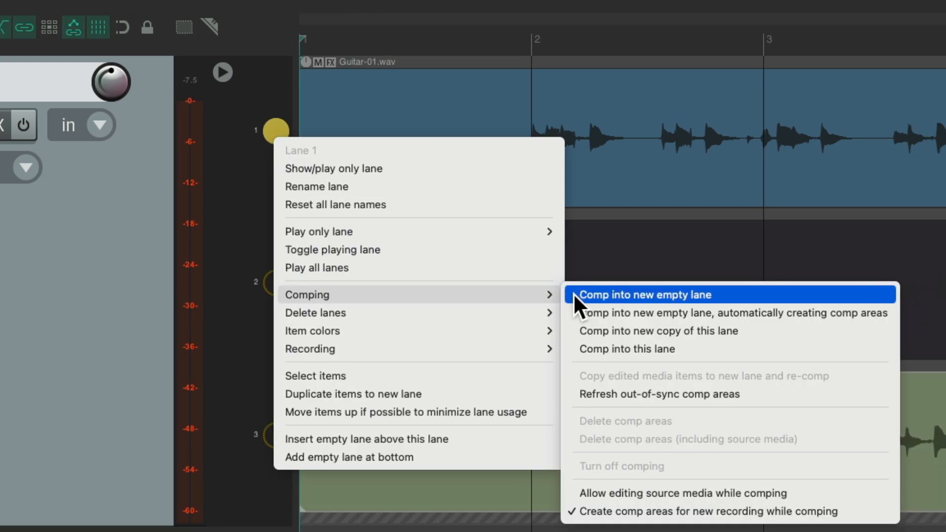
click(645, 295)
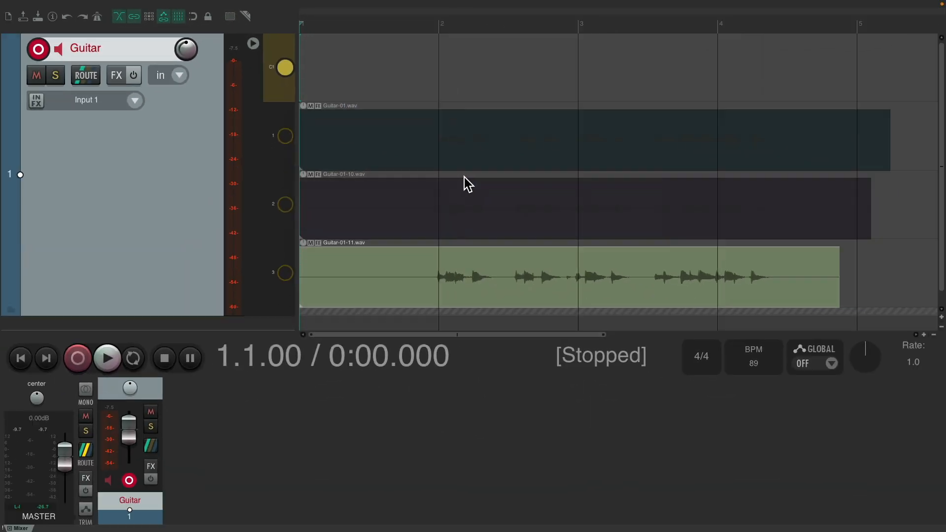
mouse_move(437, 67)
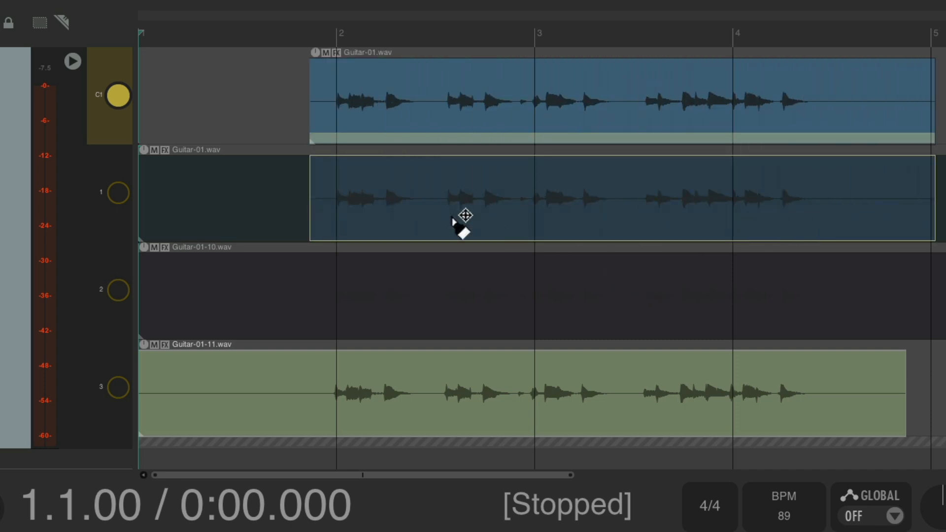
mouse_move(470, 112)
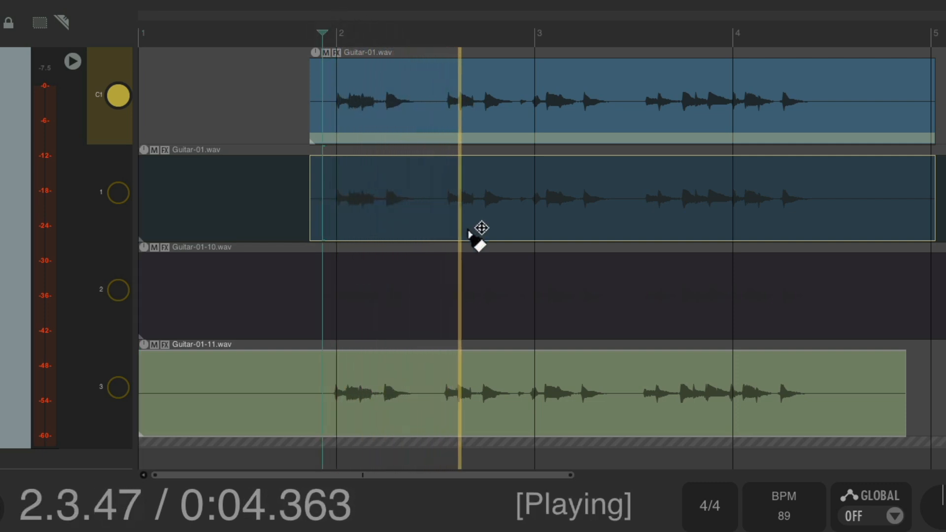
Audition the comp with Space after adding the Guitar-01-11 phrase and Guitar-01-10 passage.
key(space)
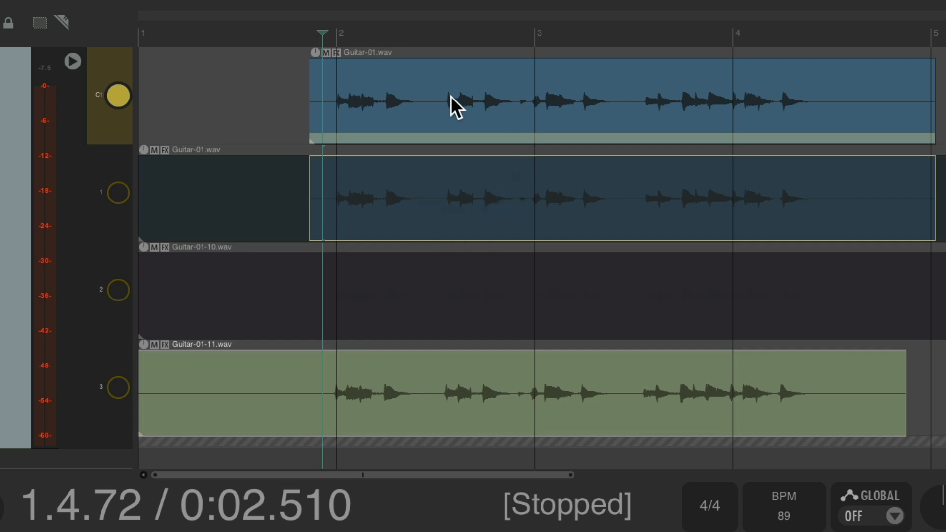
mouse_move(516, 345)
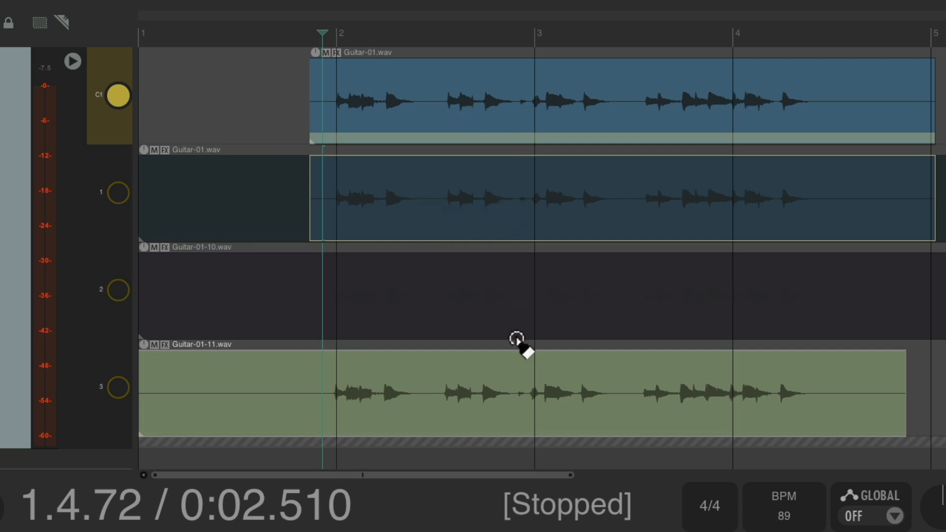
mouse_move(449, 286)
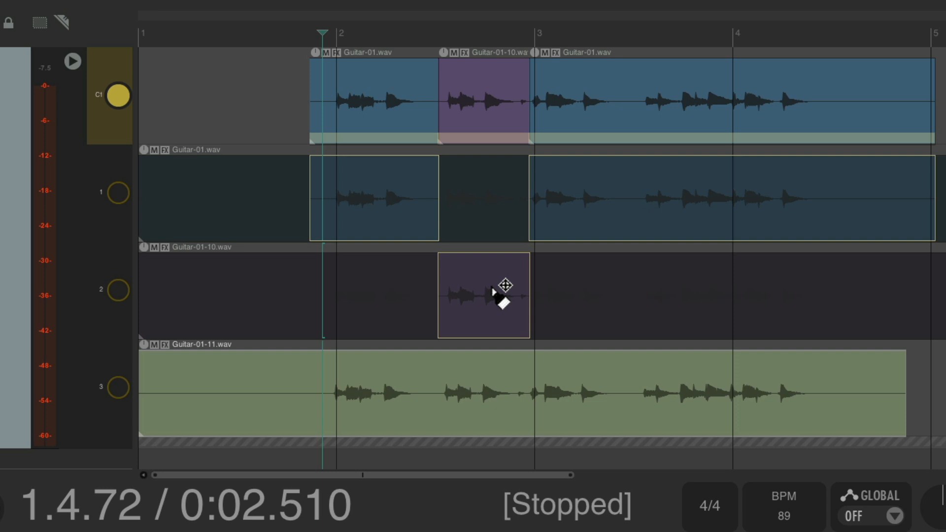
key(space)
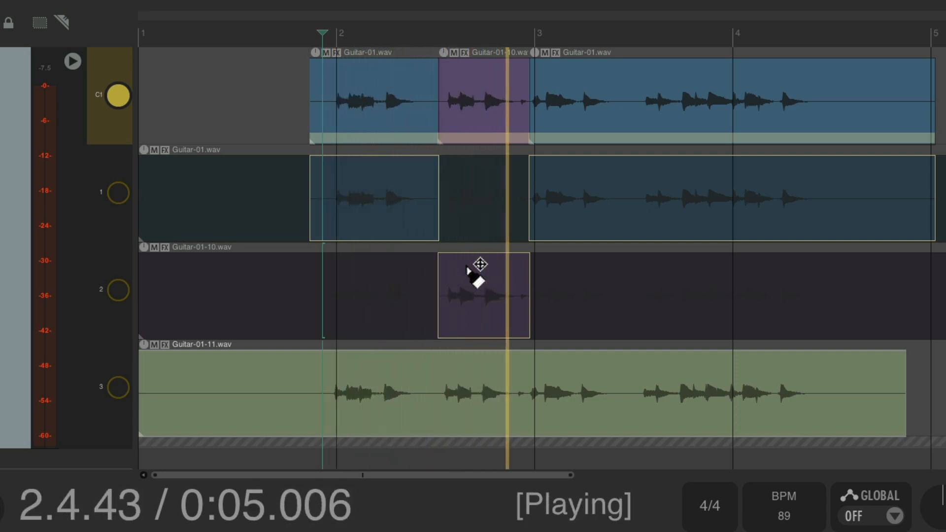
key(space)
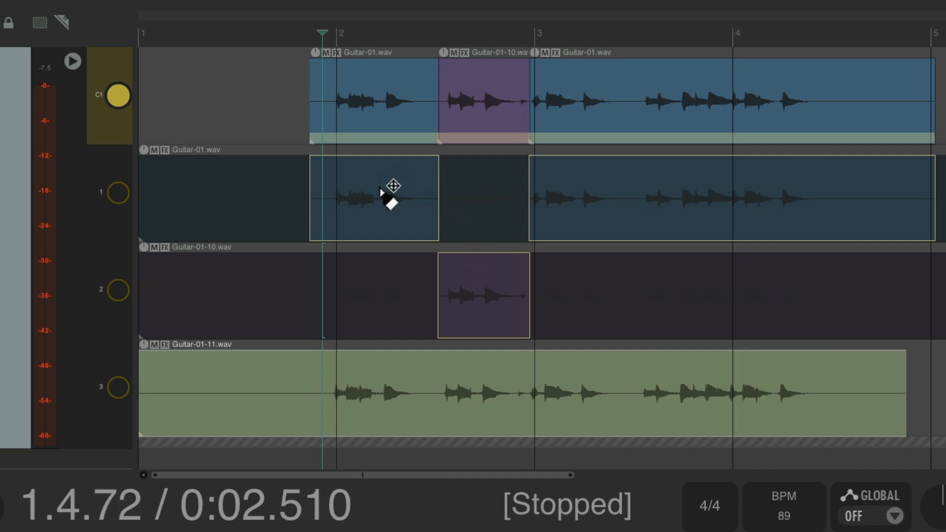
mouse_move(517, 303)
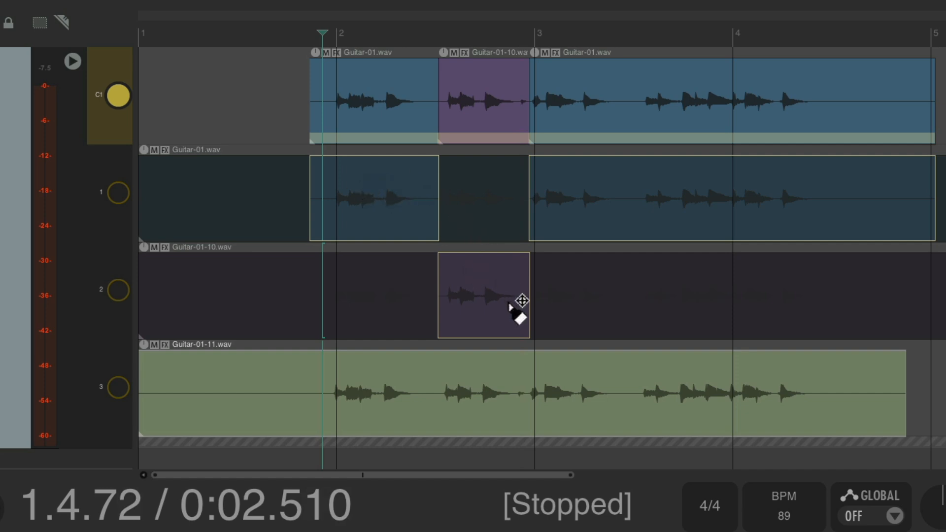
mouse_move(479, 371)
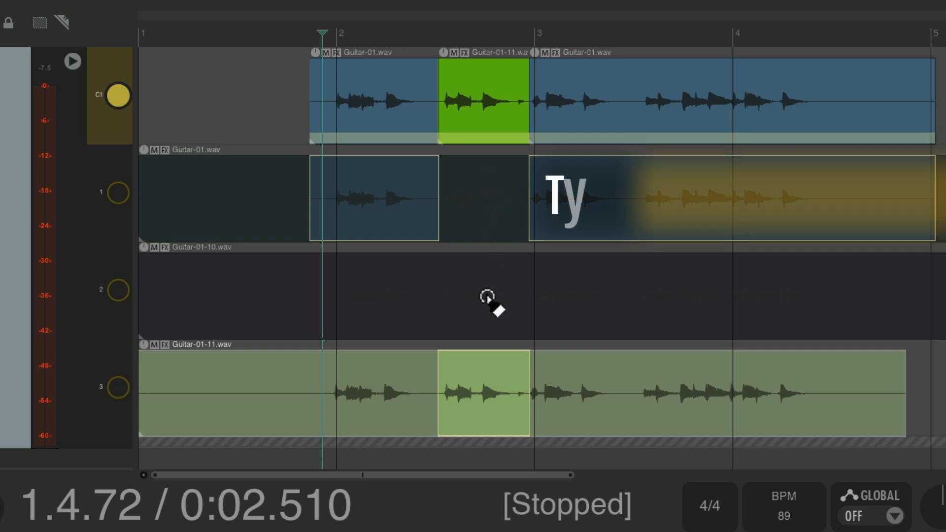
key(t)
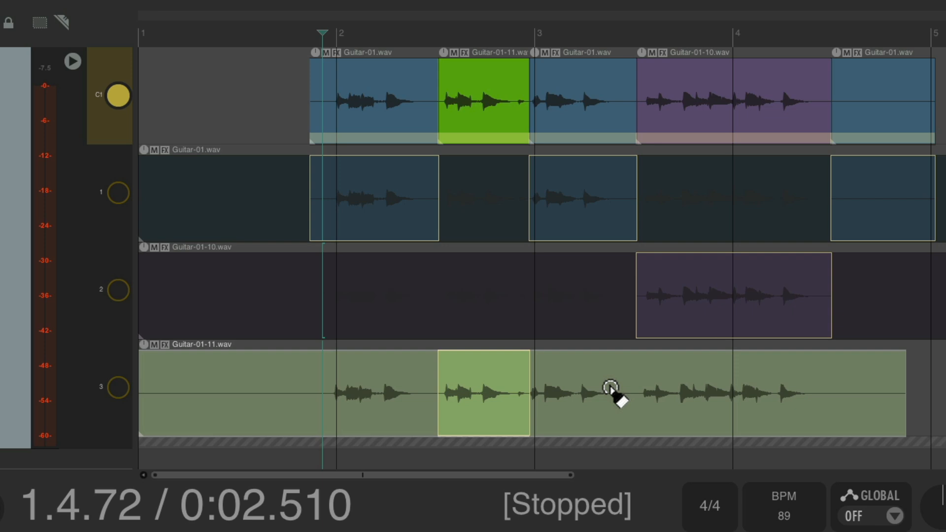
mouse_move(694, 124)
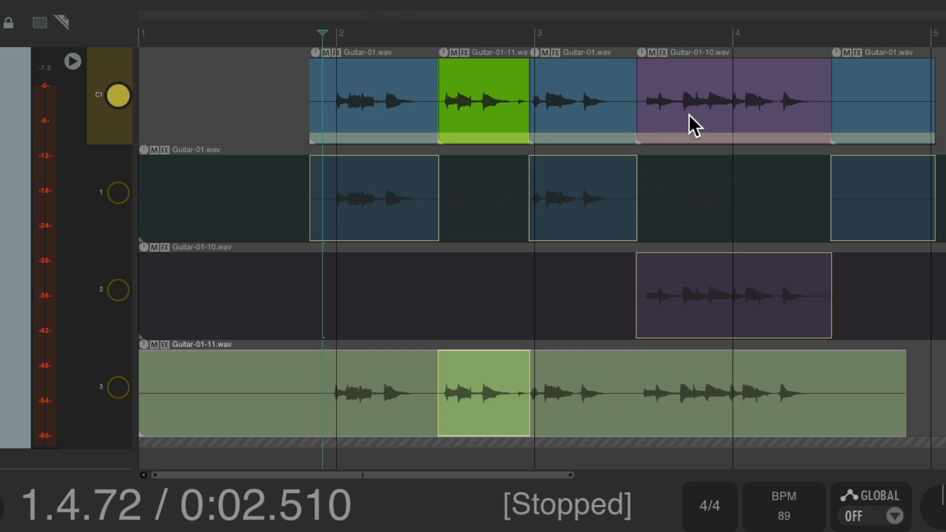
mouse_move(535, 270)
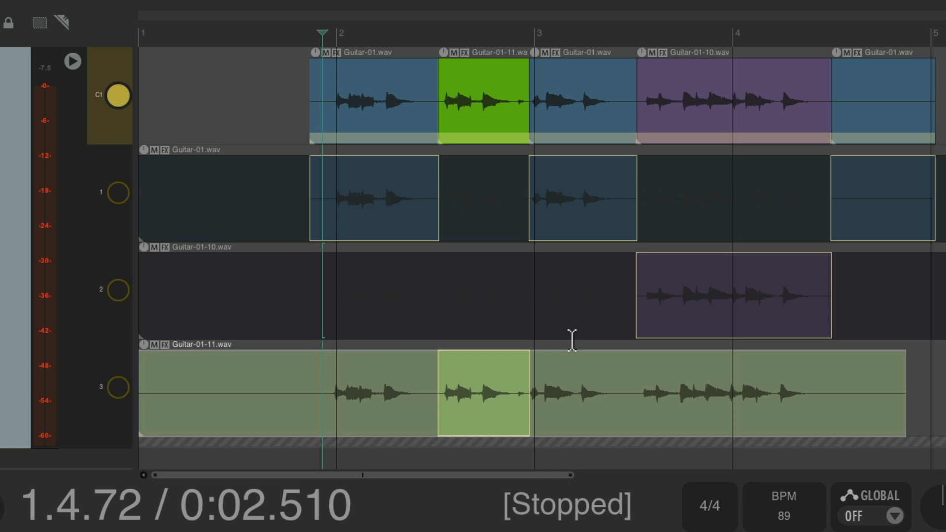
mouse_move(476, 296)
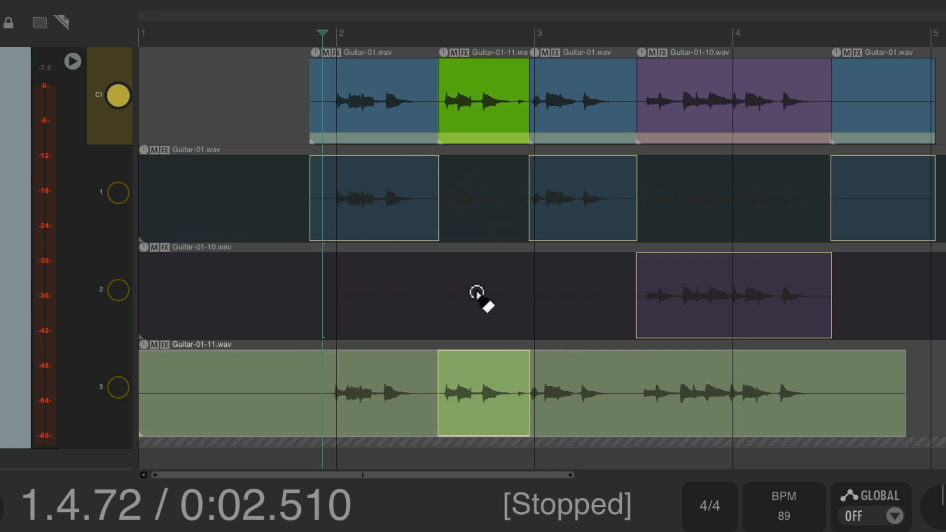
right_click(477, 296)
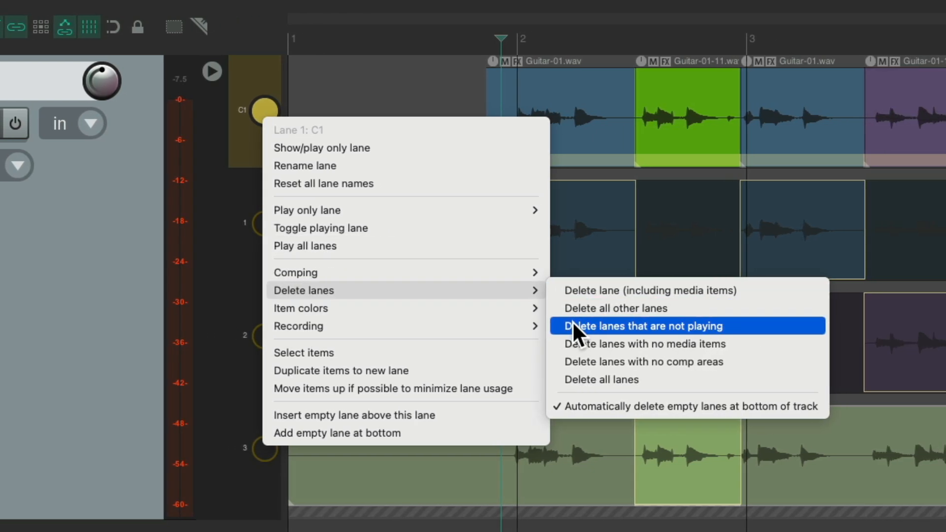
mouse_move(558, 341)
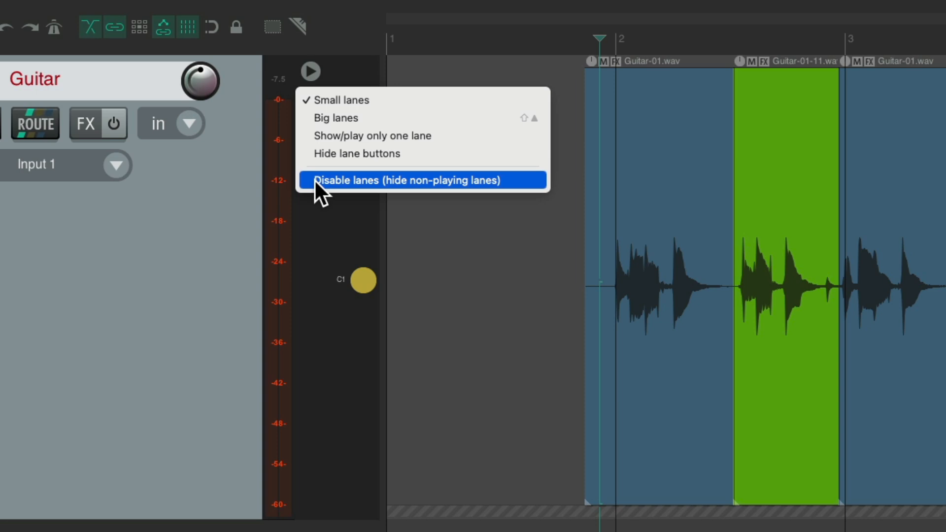
click(408, 180)
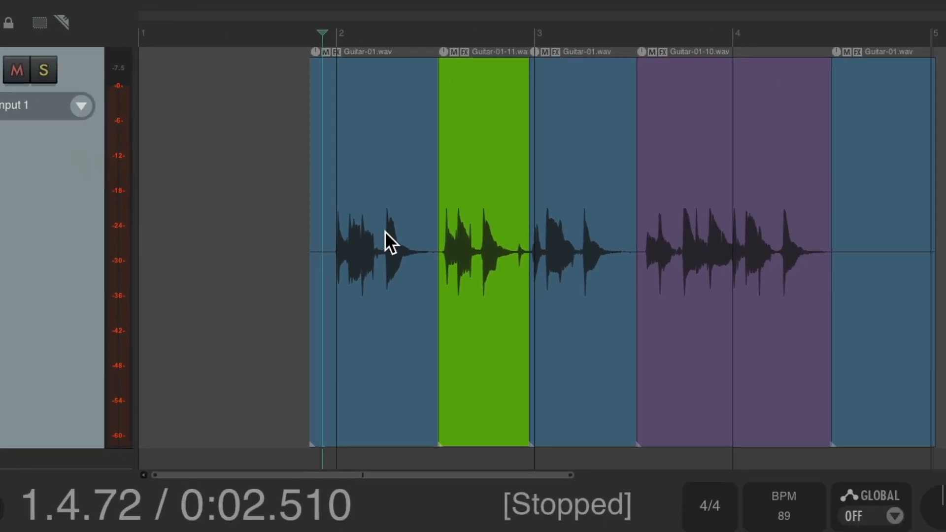
mouse_move(630, 228)
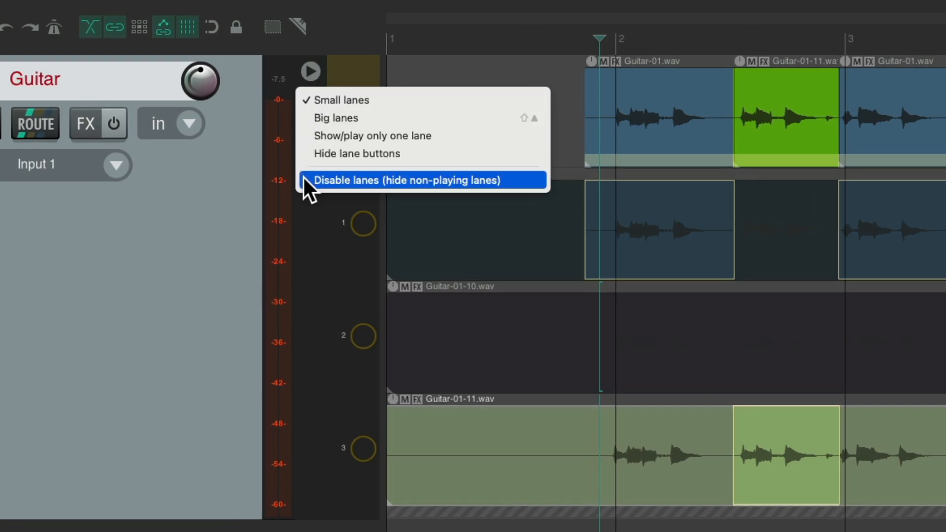
mouse_move(390, 198)
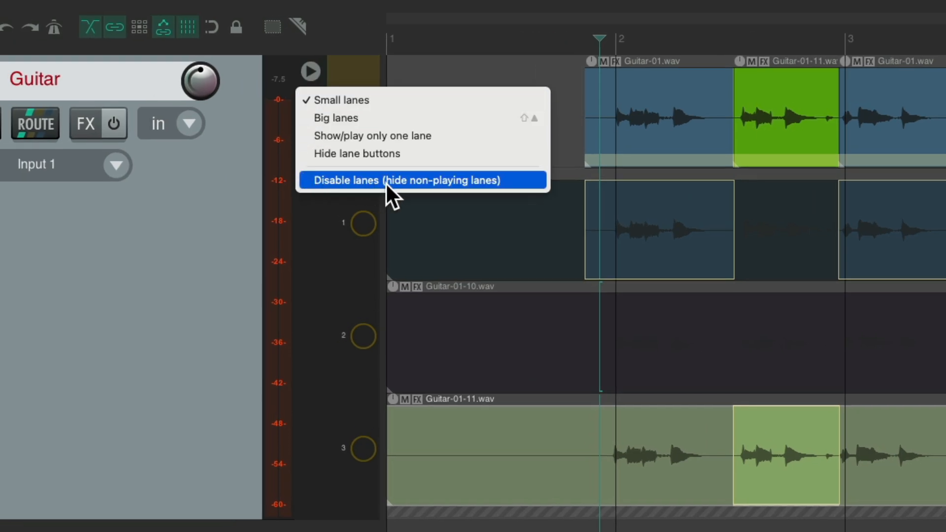
mouse_move(420, 201)
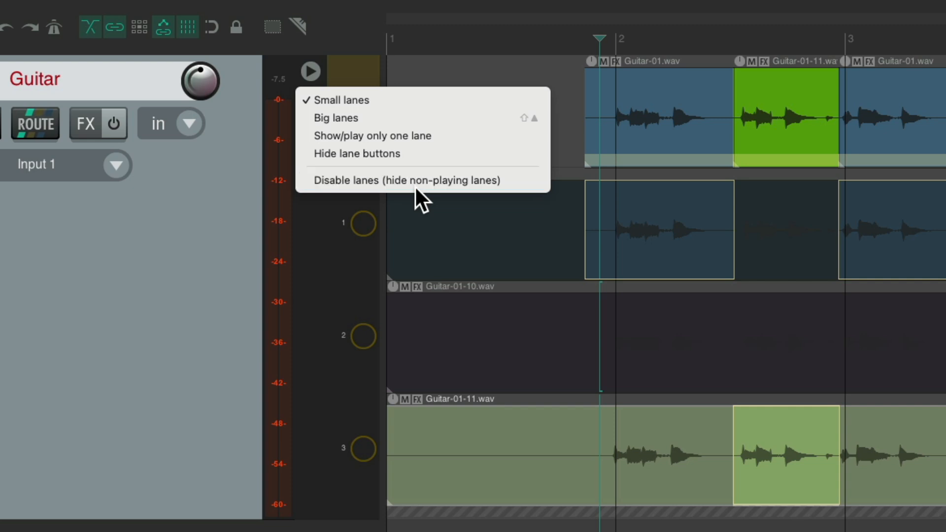
click(406, 180)
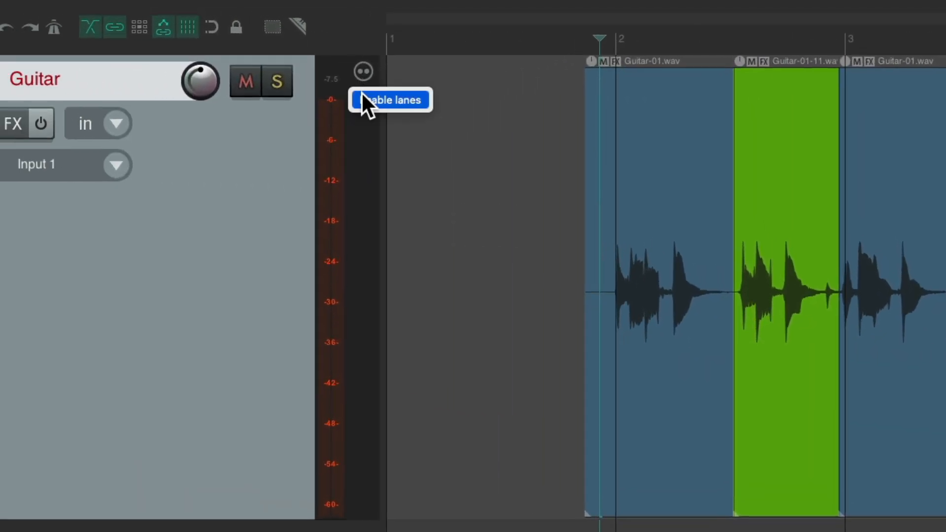
click(389, 99)
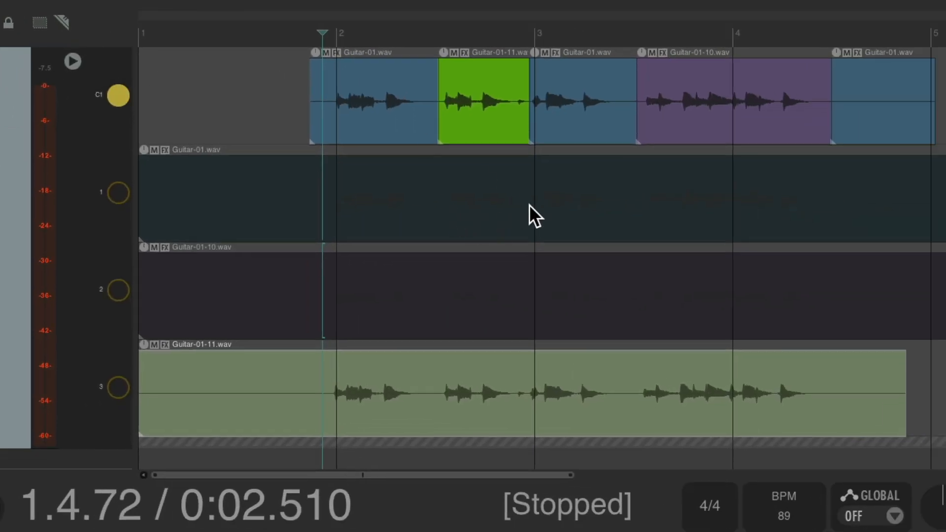
mouse_move(480, 323)
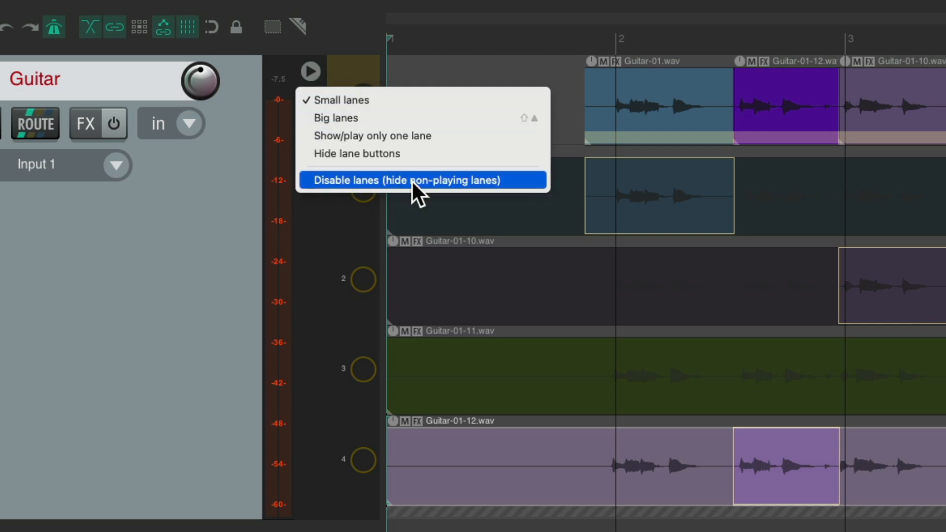
Disable the take lanes to preview the Guitar-01-10/Guitar-01-12 comp, then re-enable them.
click(414, 180)
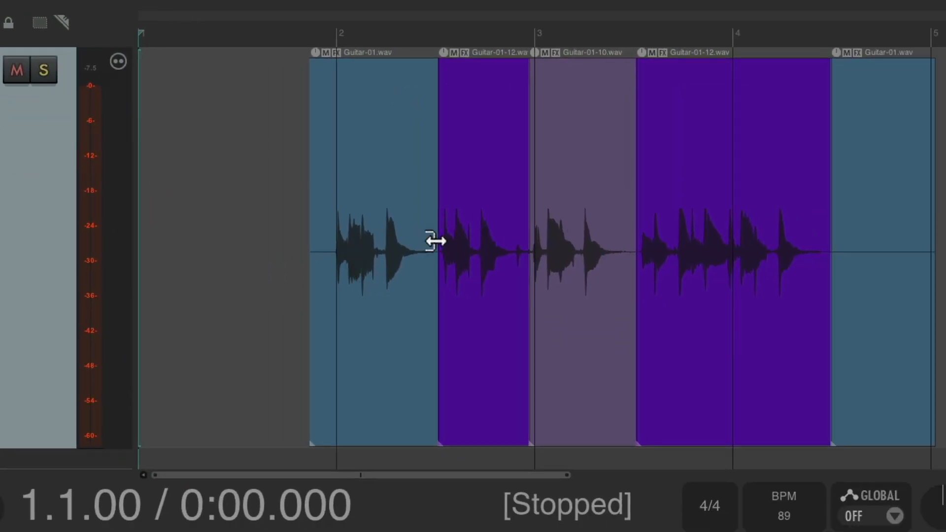
key(space)
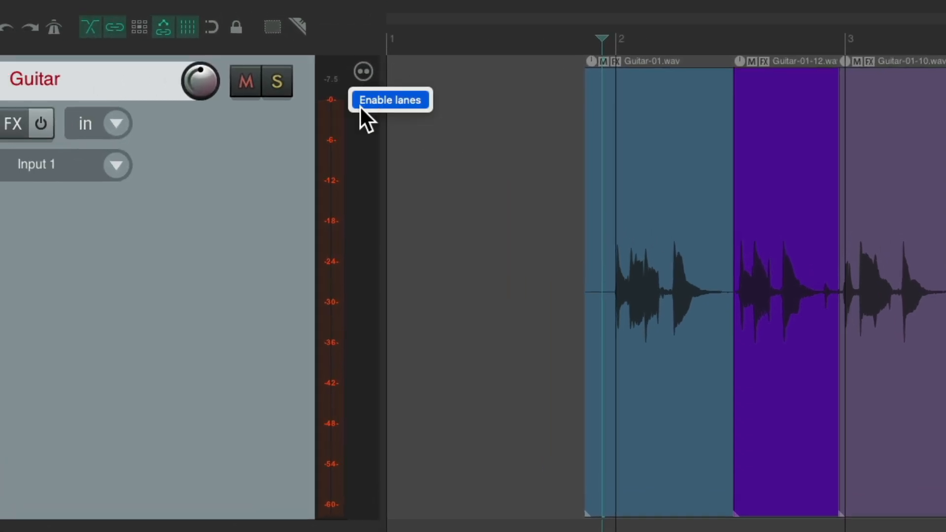
click(390, 100)
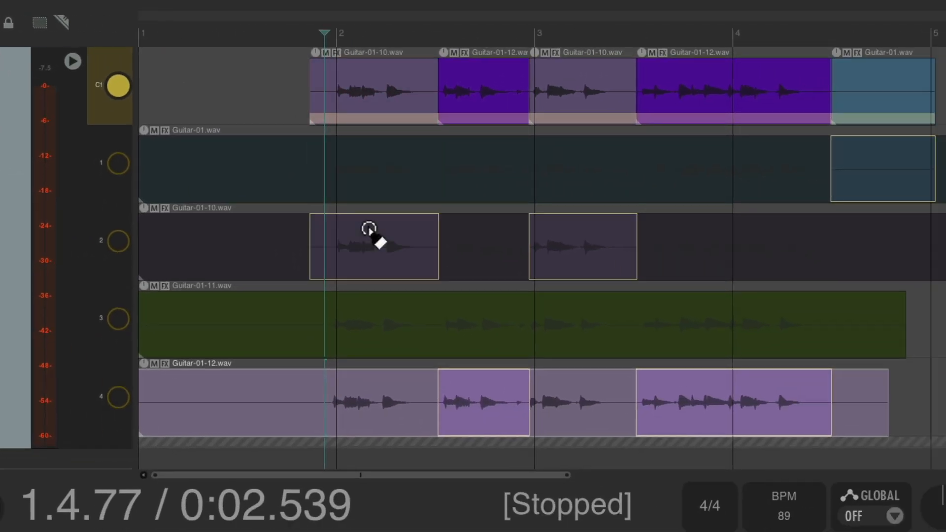
Comp the opening phrase from Guitar-01-12 on lane 4 and hide the lane buttons.
drag(373, 245, 483, 169)
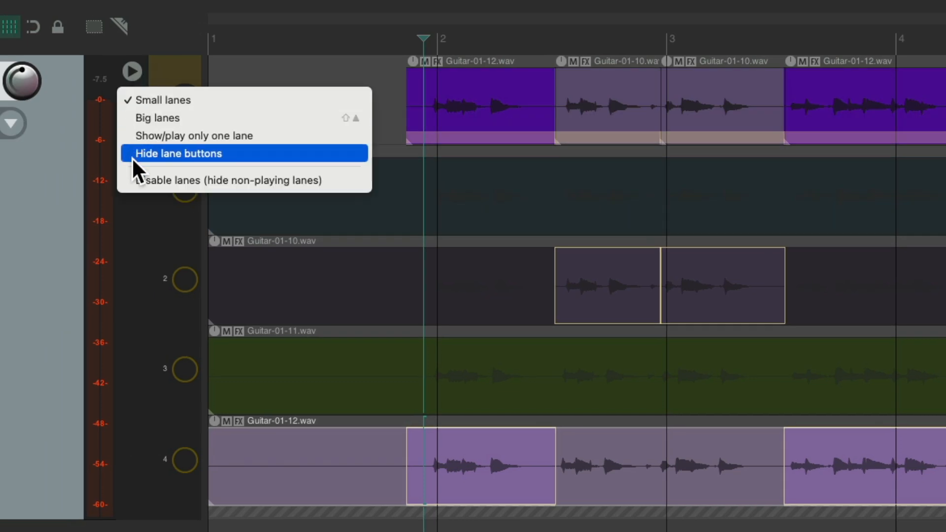
click(178, 154)
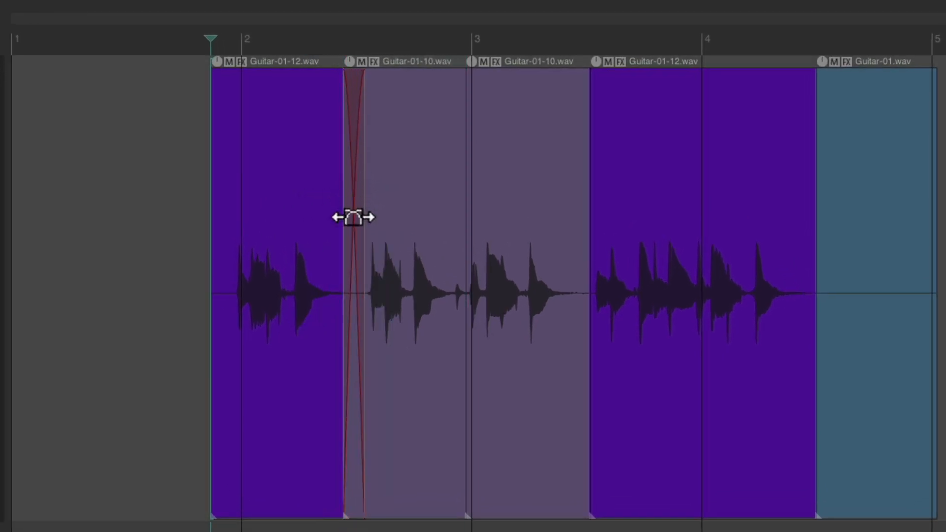
mouse_move(591, 229)
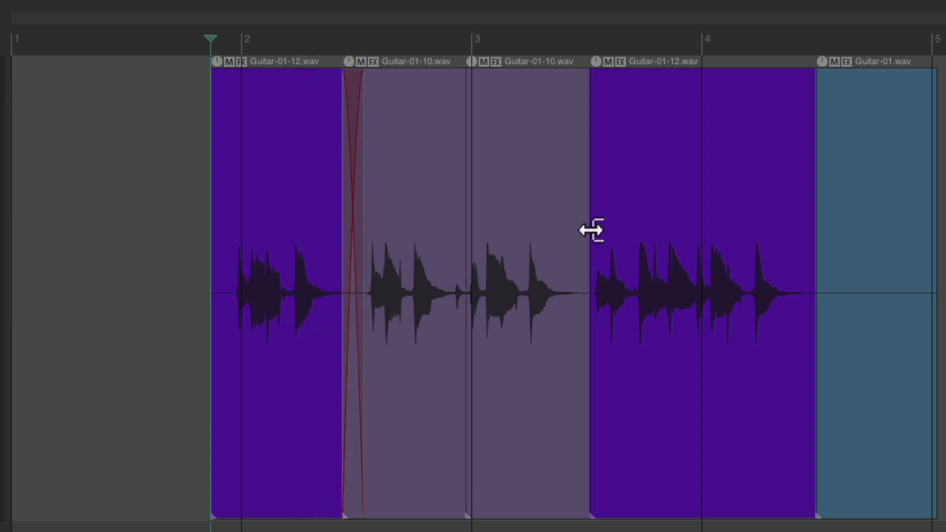
Widen the crossfade between the last Guitar-01-10 section and the second Guitar-01-12 section.
drag(588, 236, 588, 235)
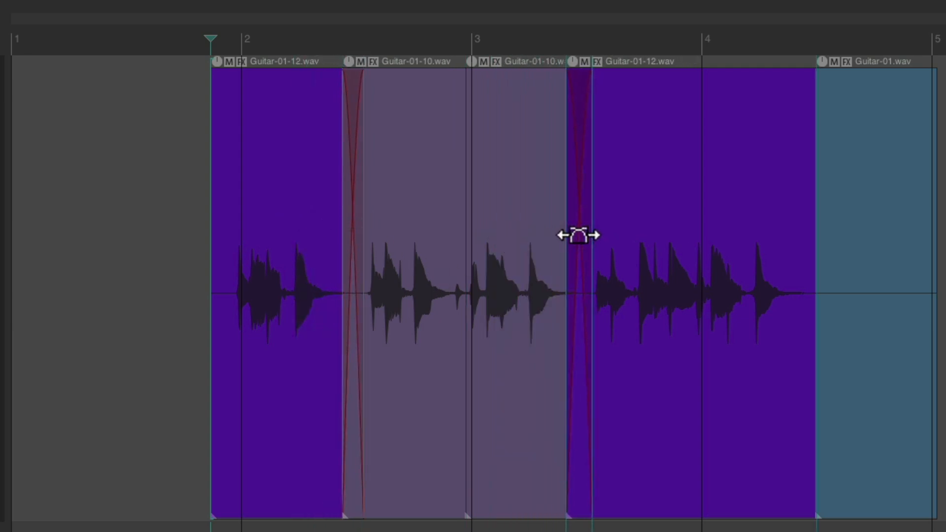